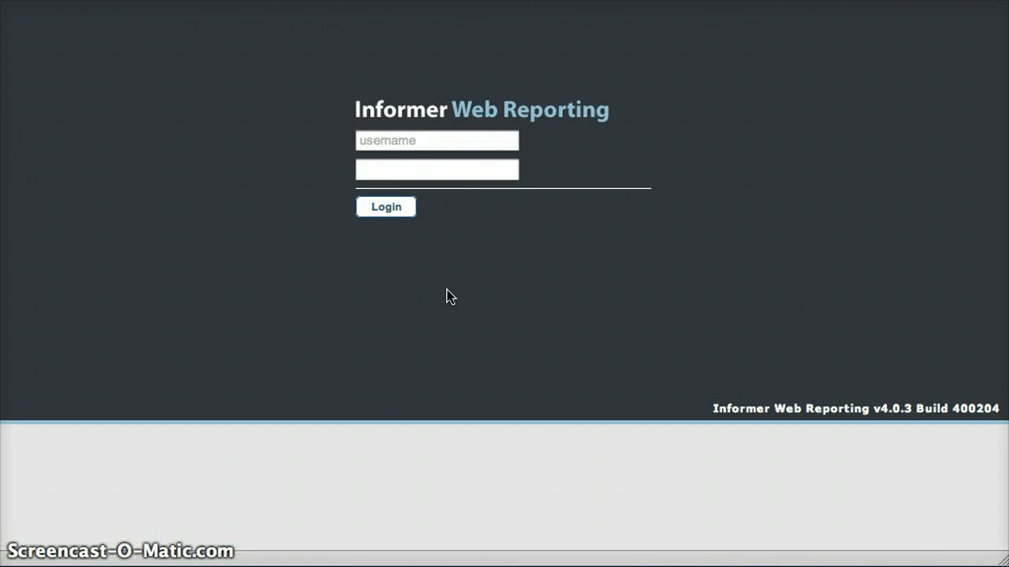
# Step: Enter 'administrator' as the login name and move to the password field
pyautogui.click(437, 141)
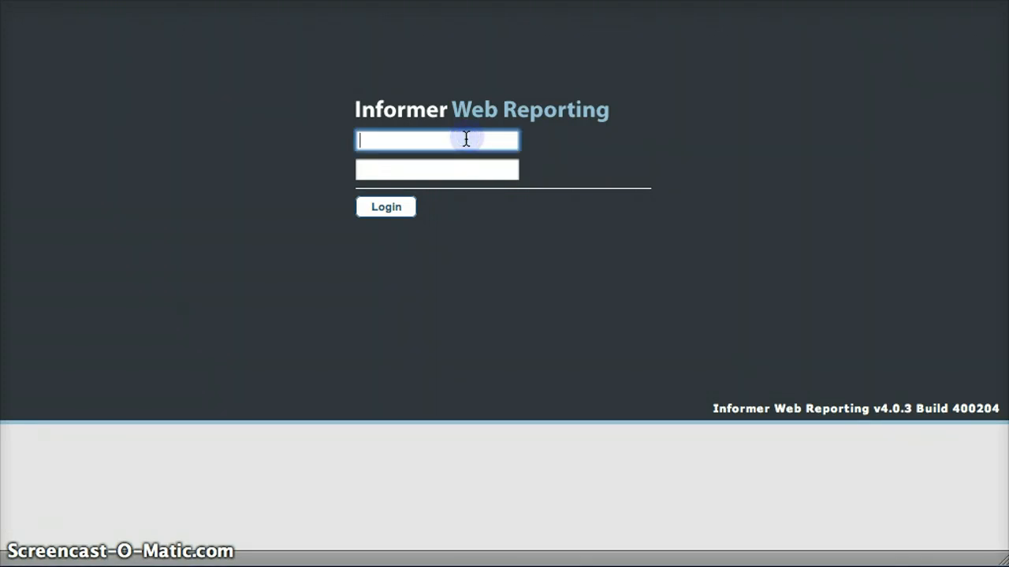
pyautogui.write('administrator')
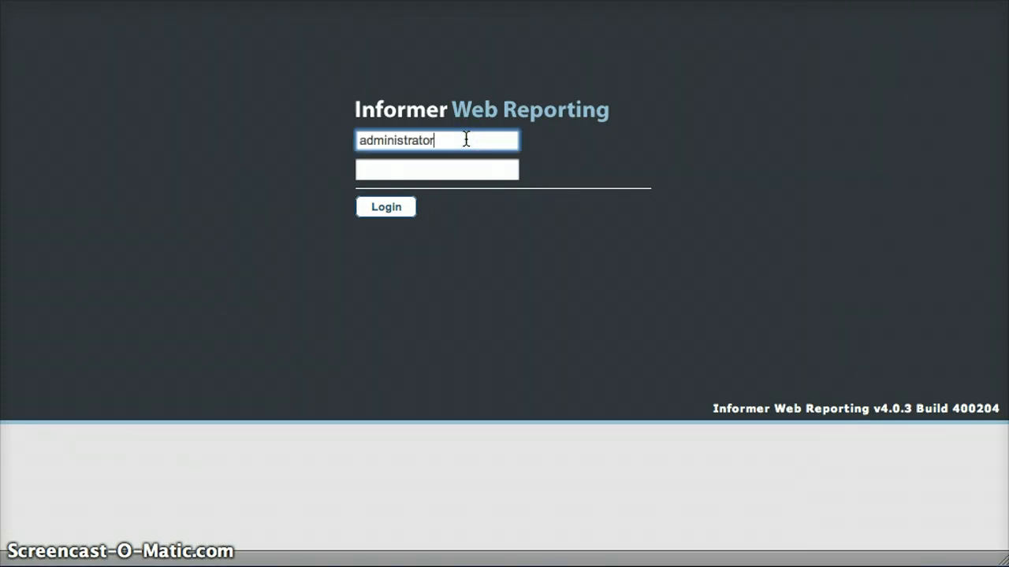
pyautogui.click(386, 206)
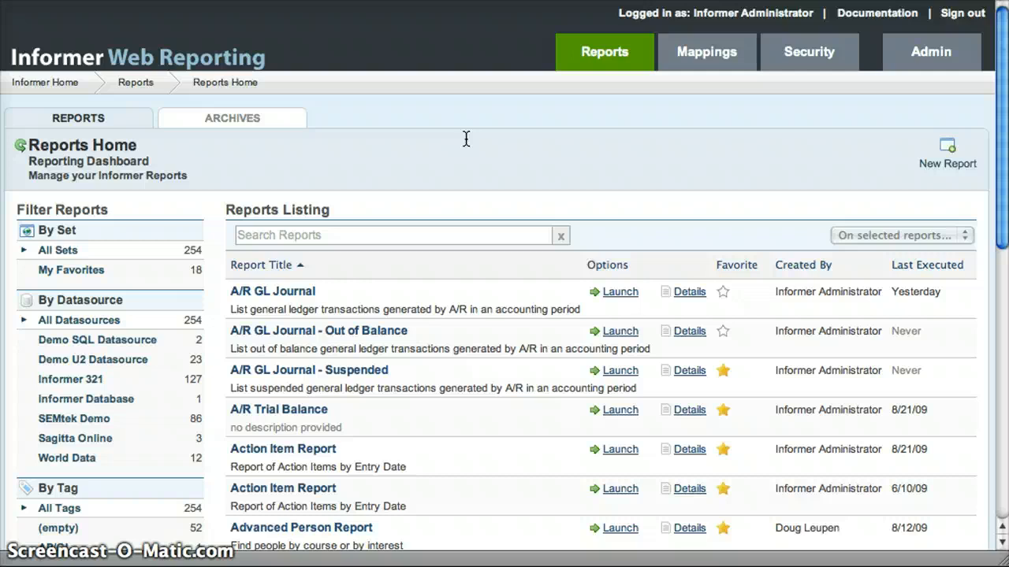
pyautogui.moveTo(586, 133)
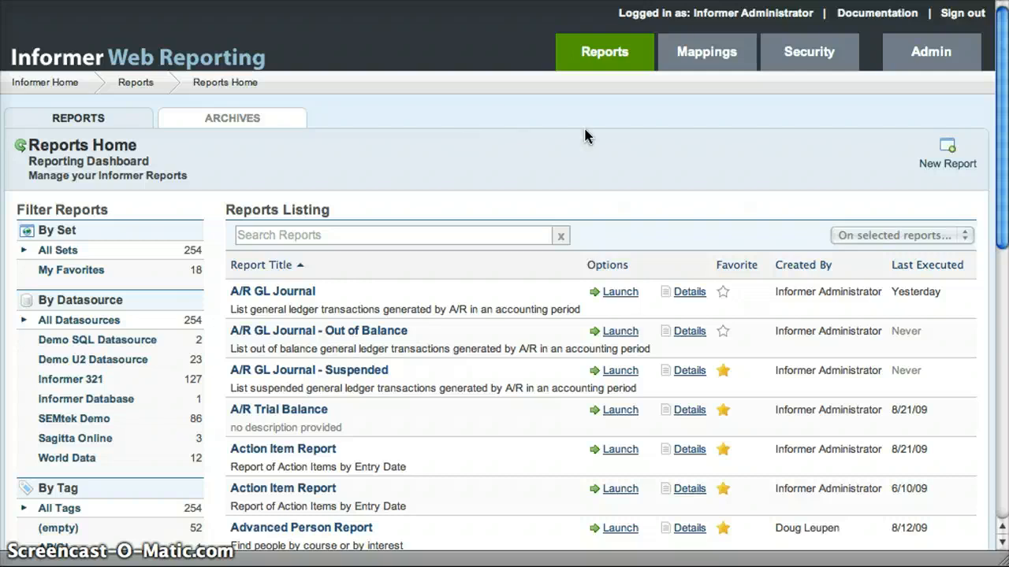
pyautogui.scroll(-3)
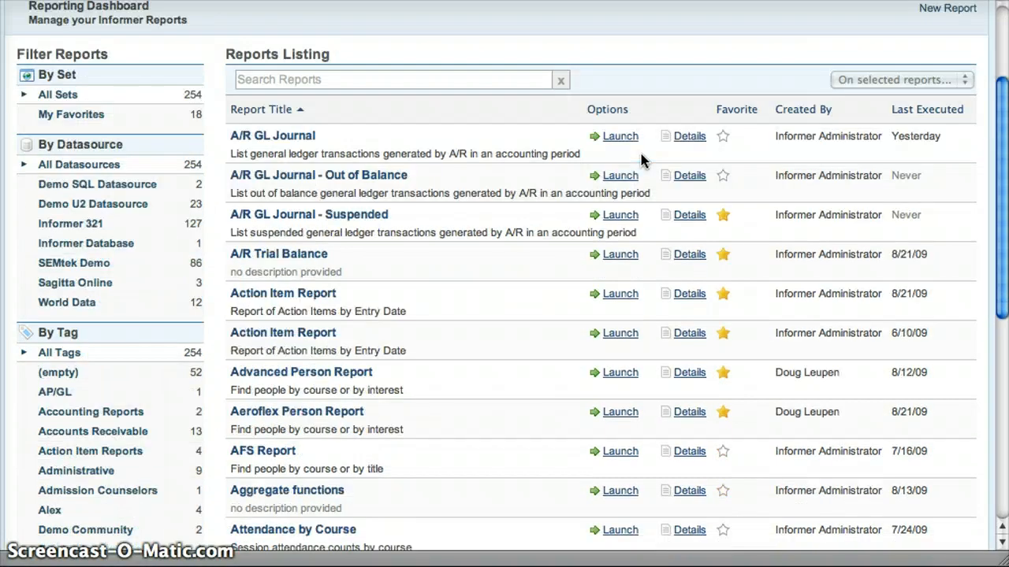
pyautogui.scroll(-3)
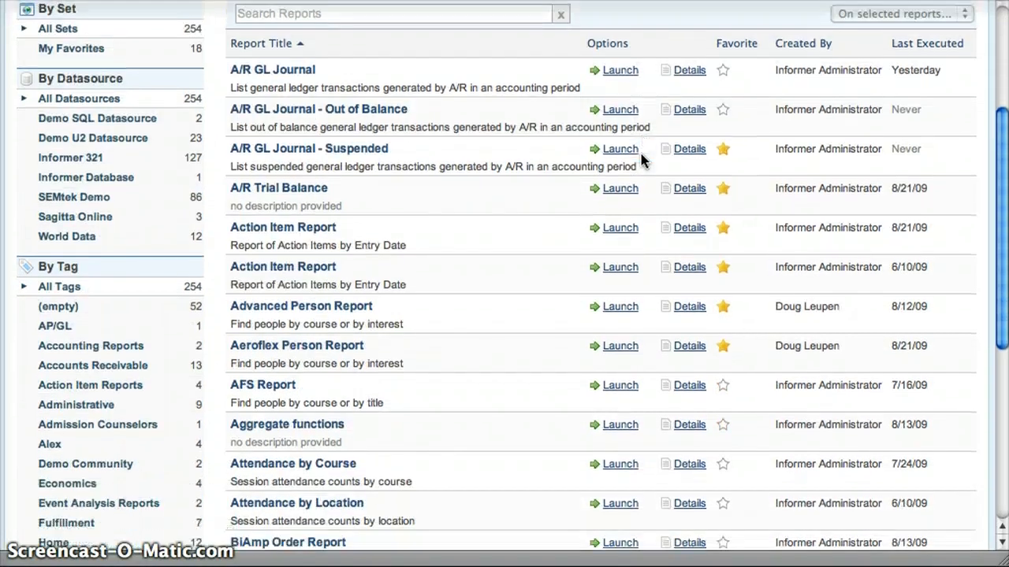
pyautogui.scroll(-3)
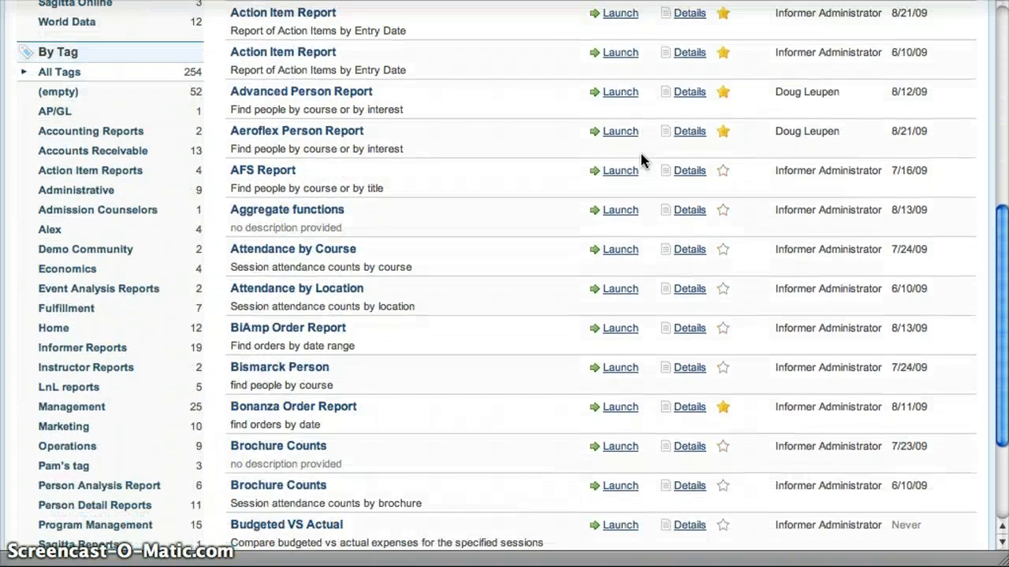
pyautogui.scroll(-3)
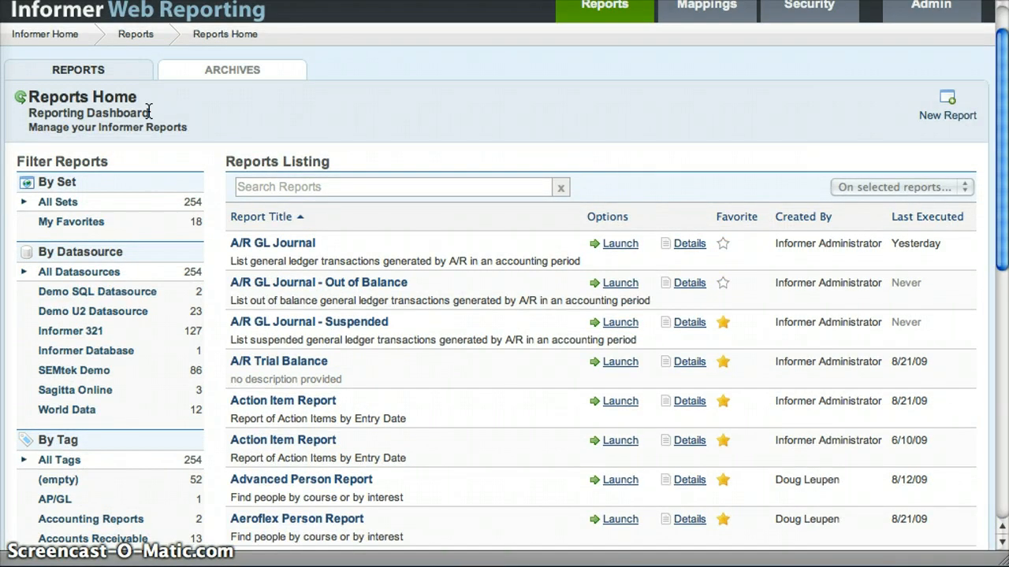
pyautogui.moveTo(103, 159)
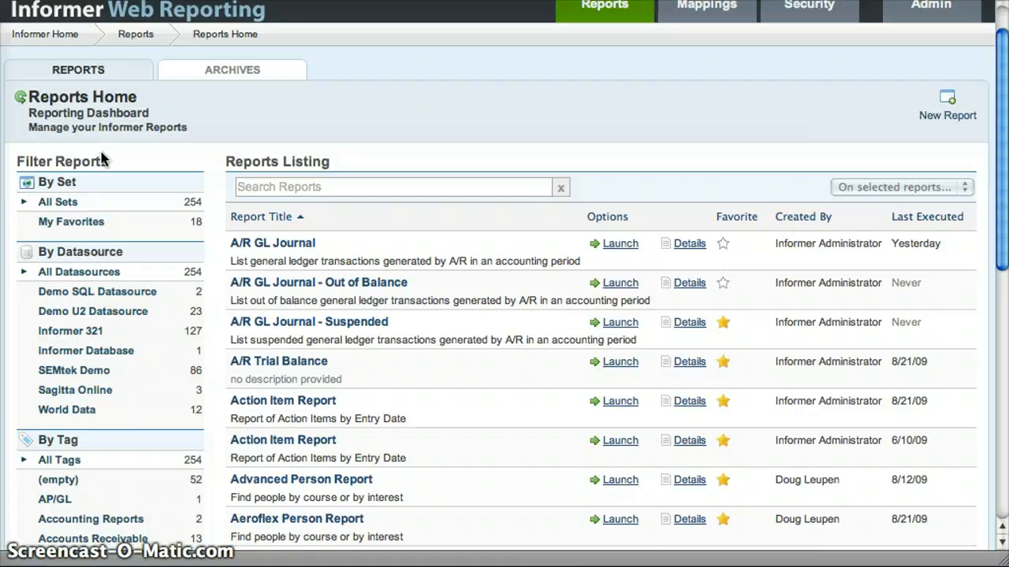
pyautogui.moveTo(158, 306)
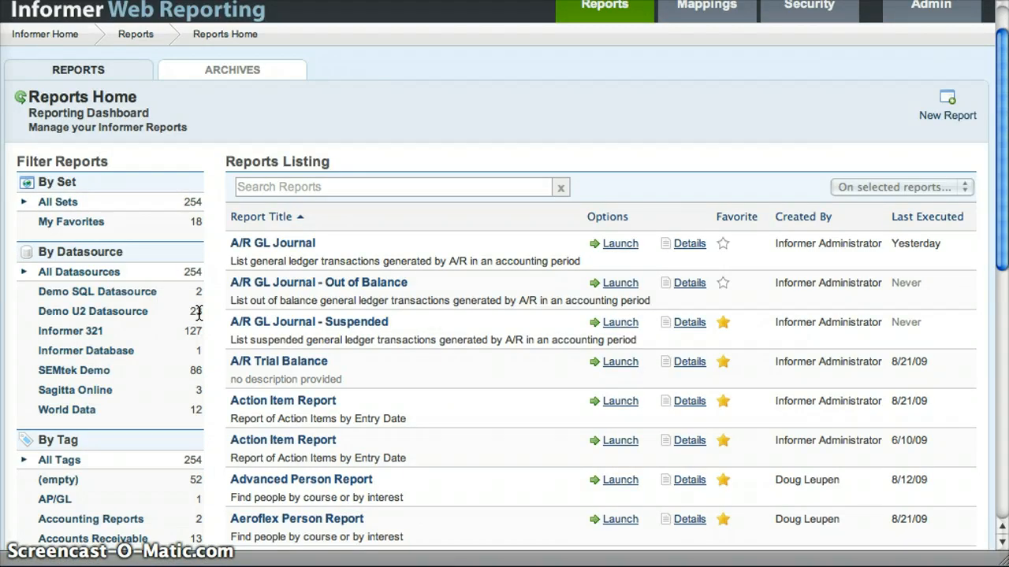
pyautogui.moveTo(208, 321)
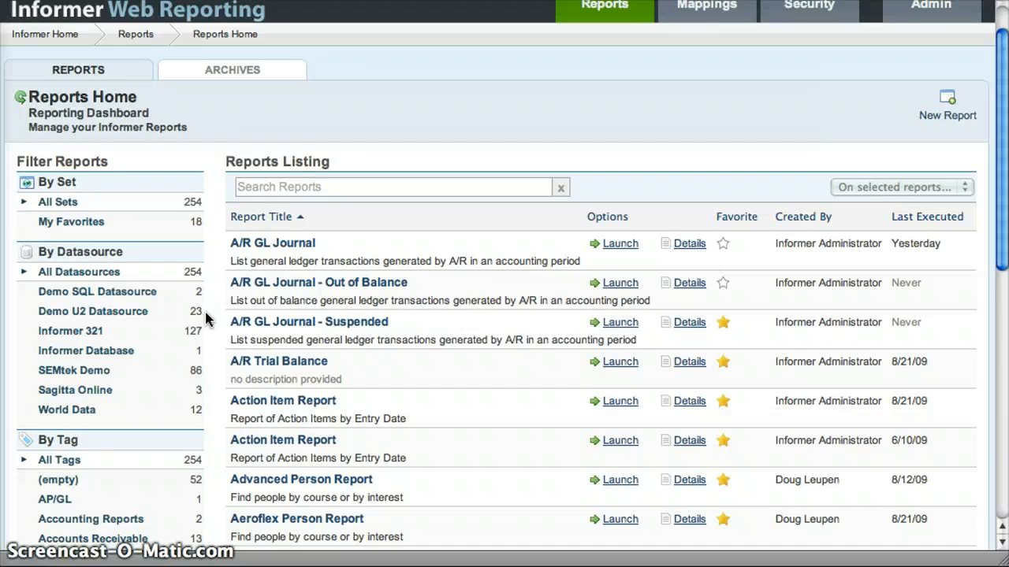
pyautogui.moveTo(150, 317)
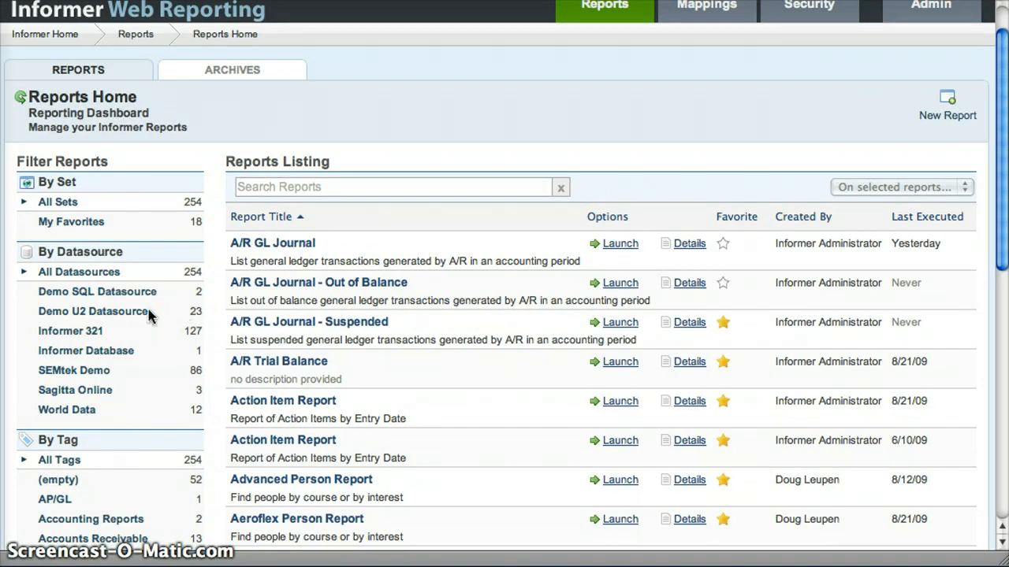
pyautogui.moveTo(92, 312)
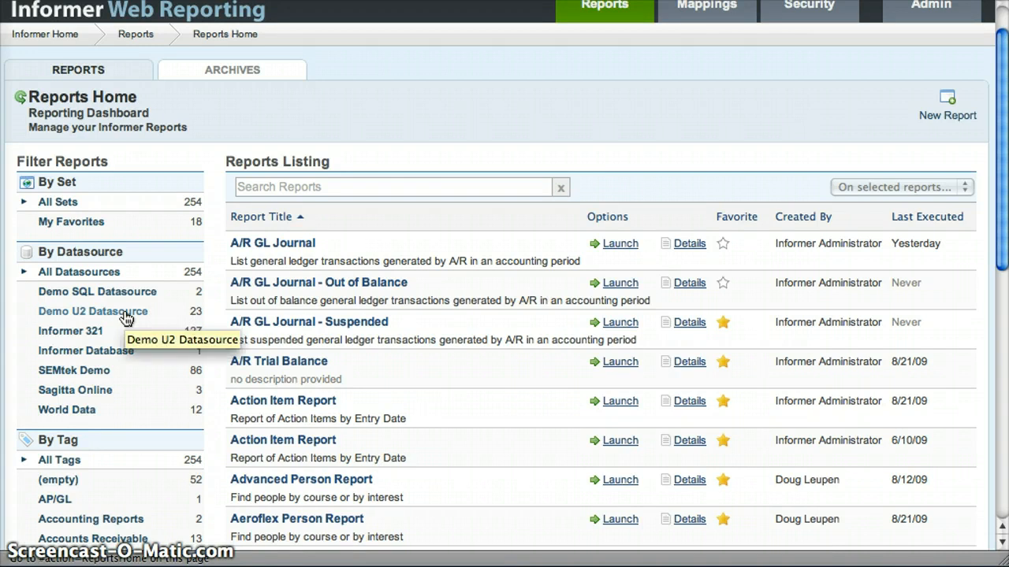
pyautogui.moveTo(191, 326)
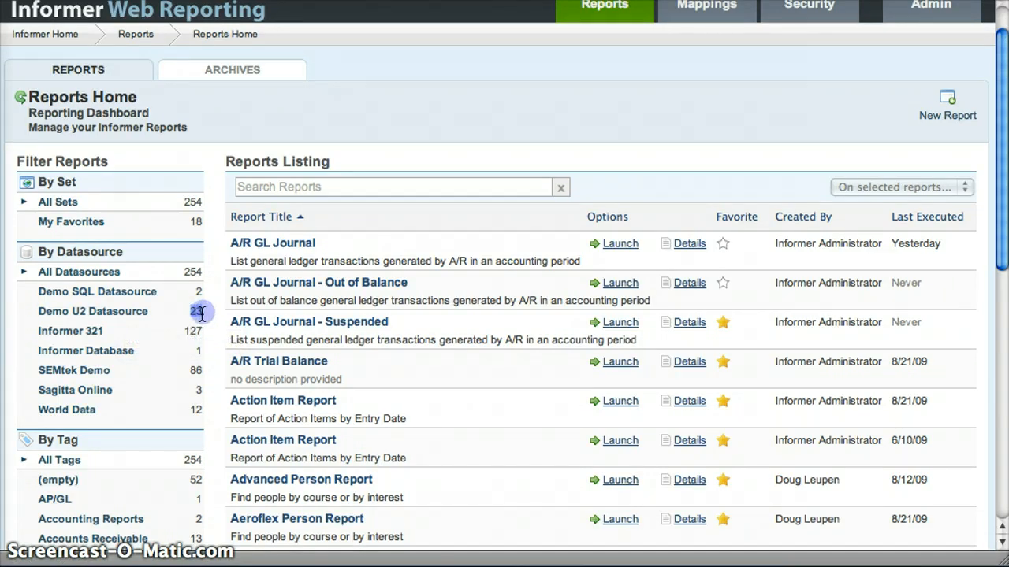
# Step: Filter the listing to Demo U2 Datasource and scroll through its 23 reports
pyautogui.click(91, 313)
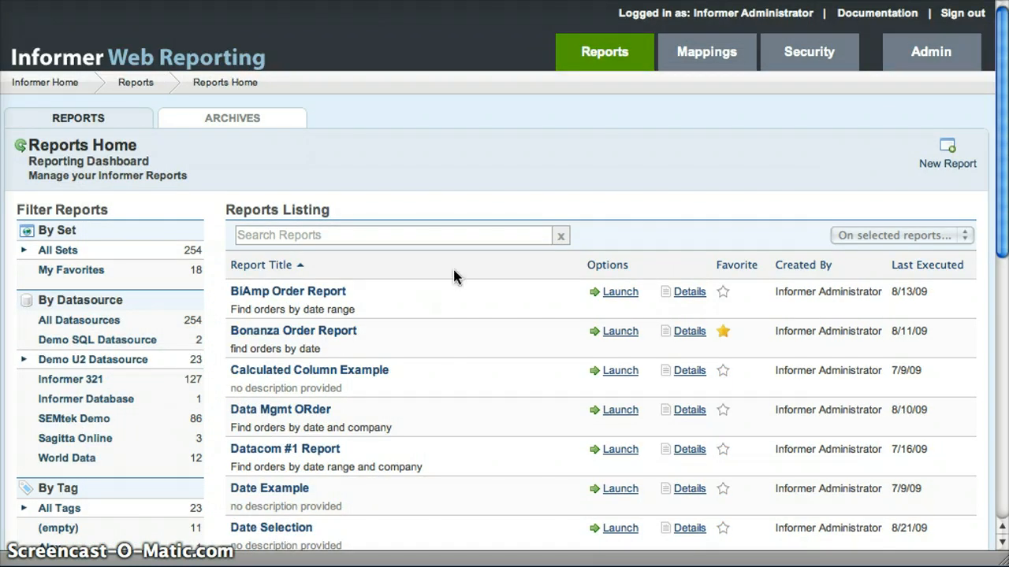
pyautogui.scroll(-3)
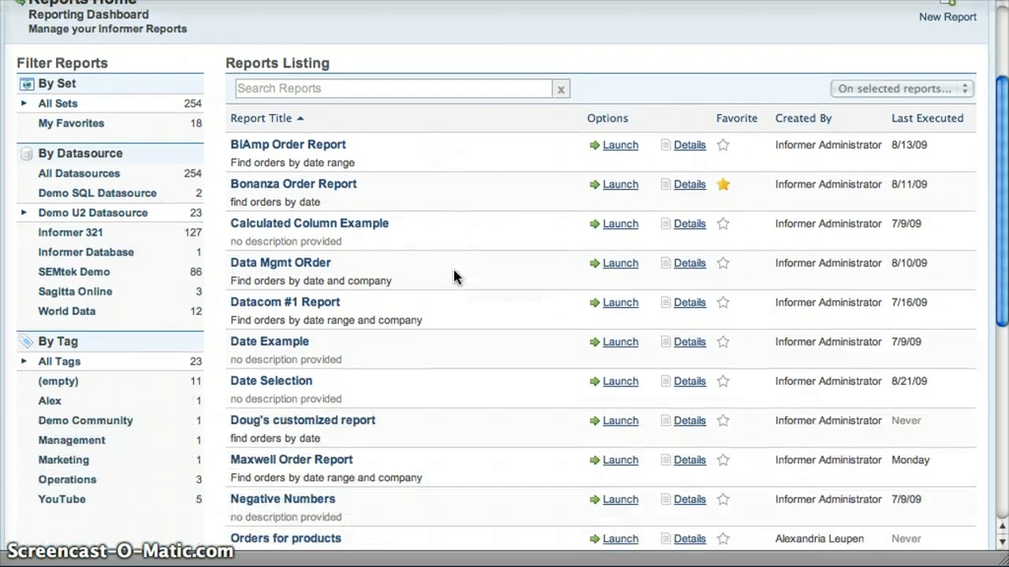
pyautogui.scroll(-3)
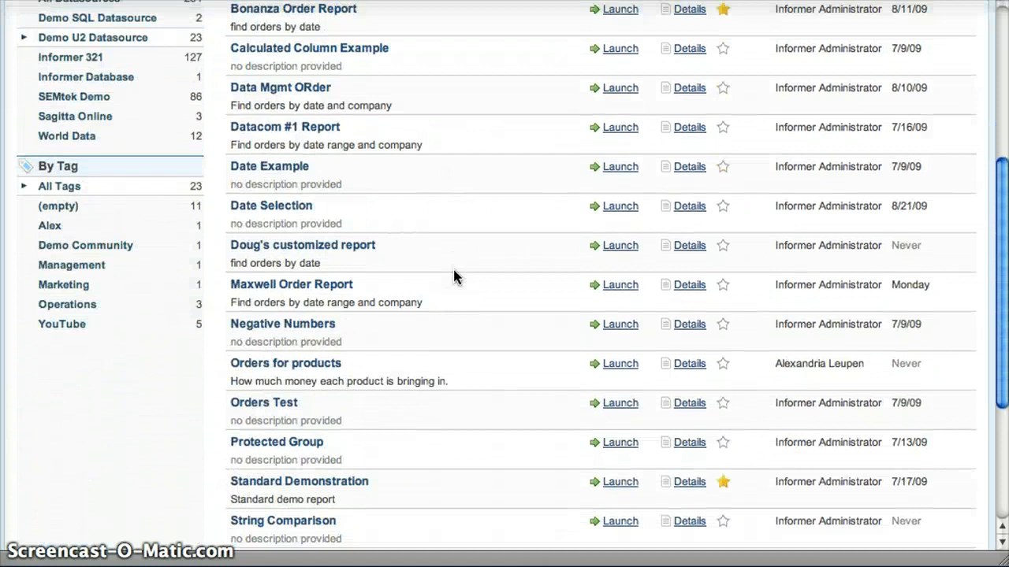
pyautogui.scroll(-3)
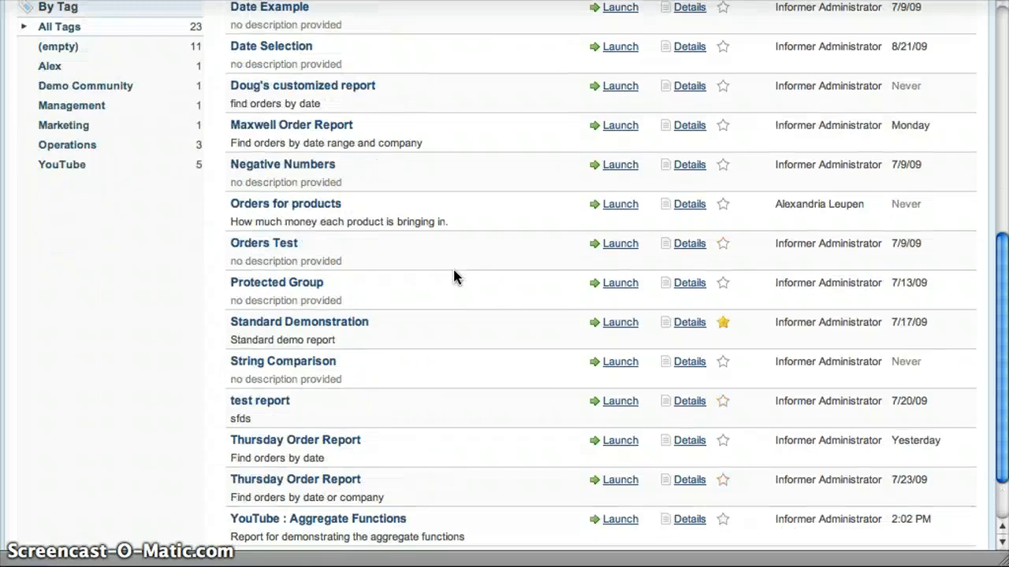
pyautogui.scroll(3)
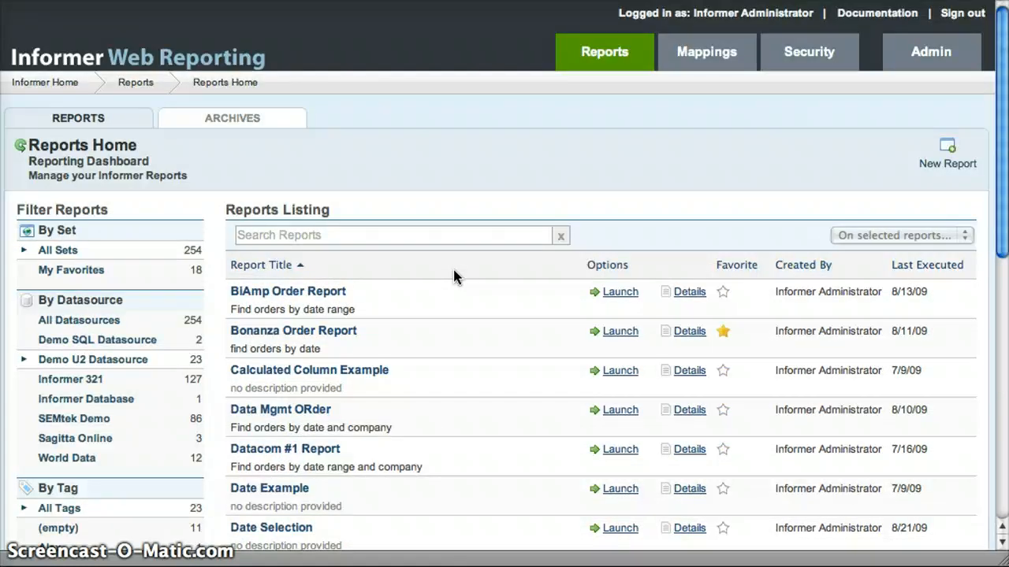
pyautogui.moveTo(94, 325)
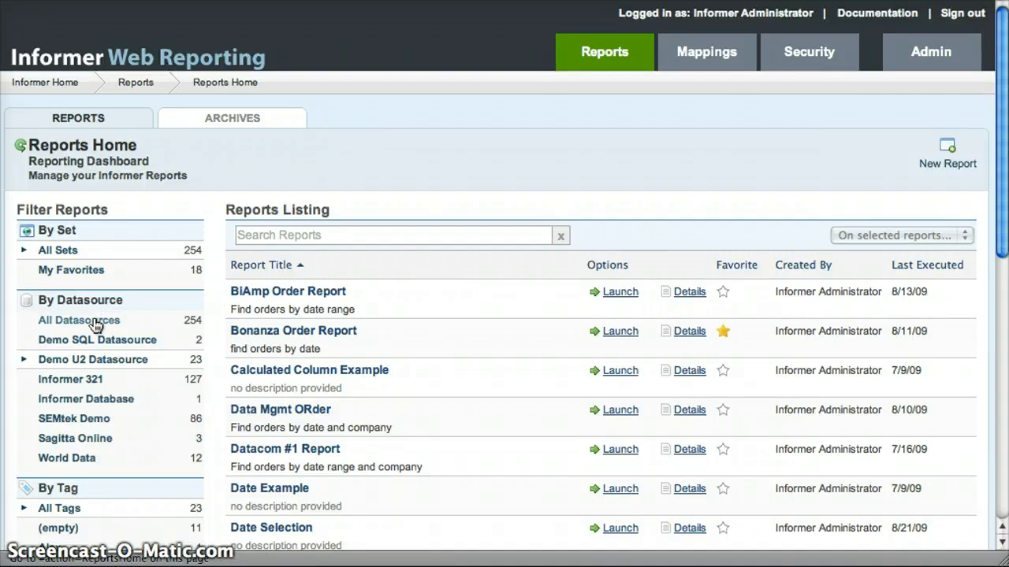
# Step: Restore All Datasources, then scroll the By Tag list toward Accounts Receivable
pyautogui.click(79, 320)
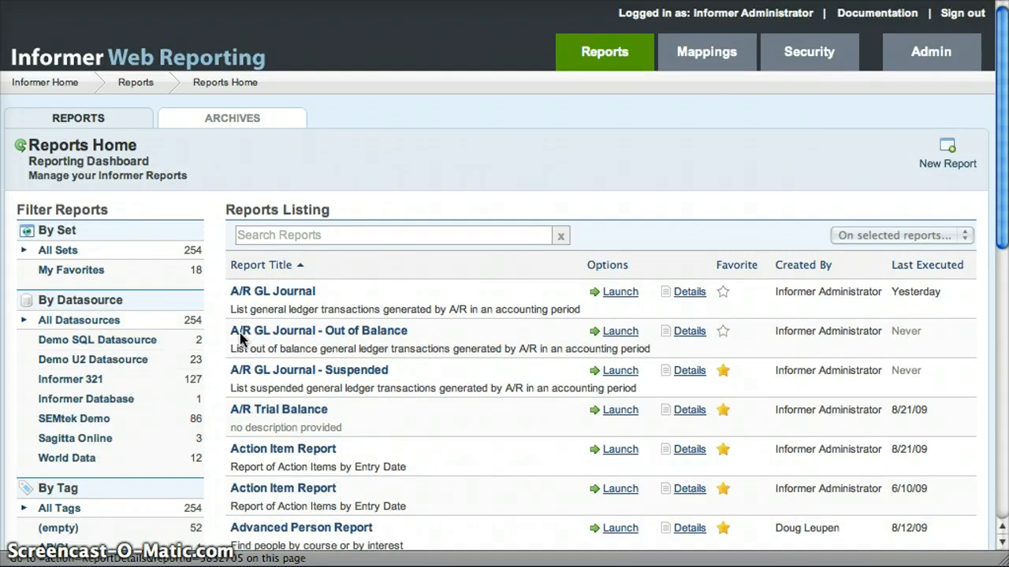
pyautogui.scroll(-3)
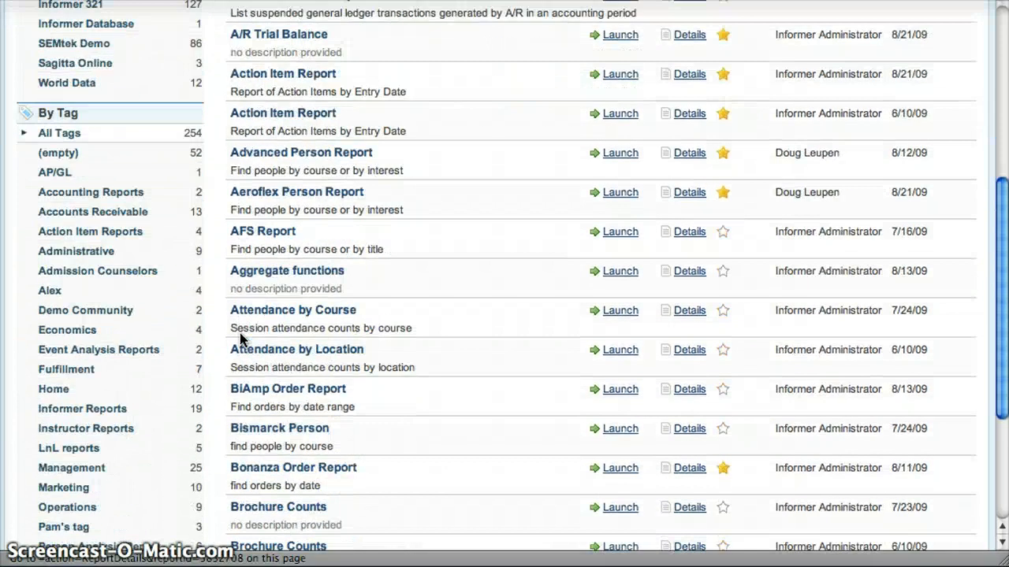
pyautogui.scroll(-3)
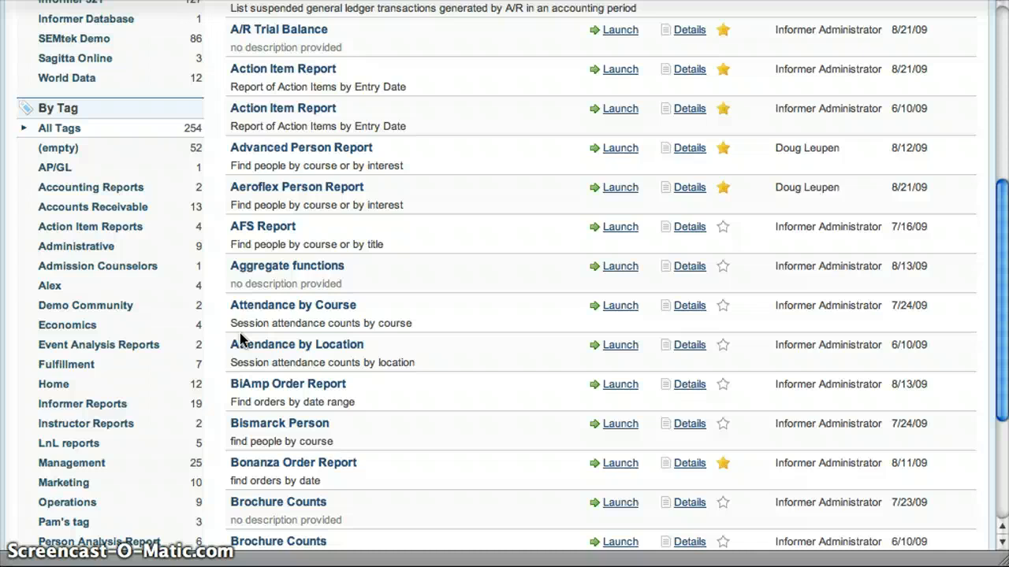
pyautogui.moveTo(192, 330)
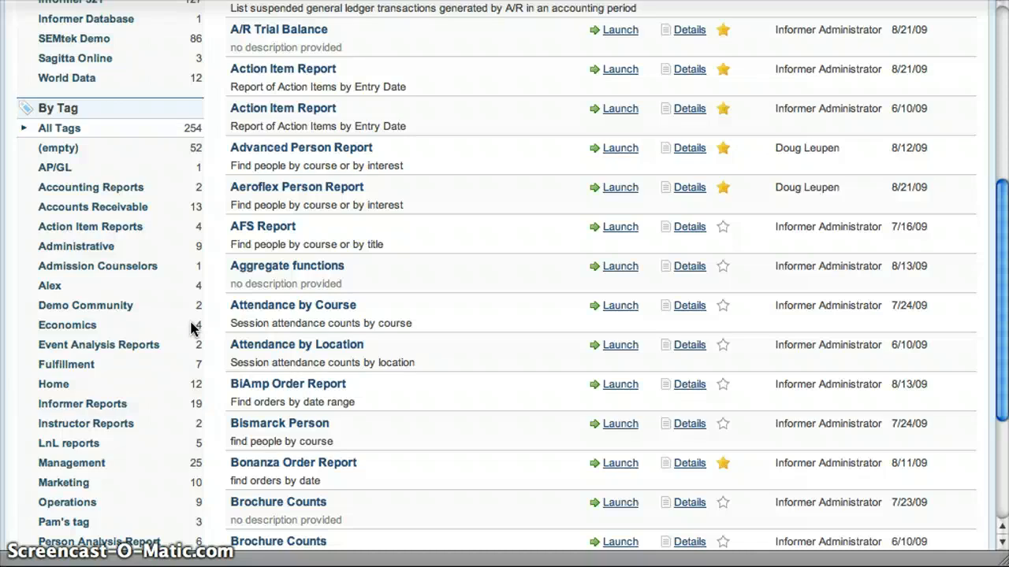
pyautogui.scroll(-3)
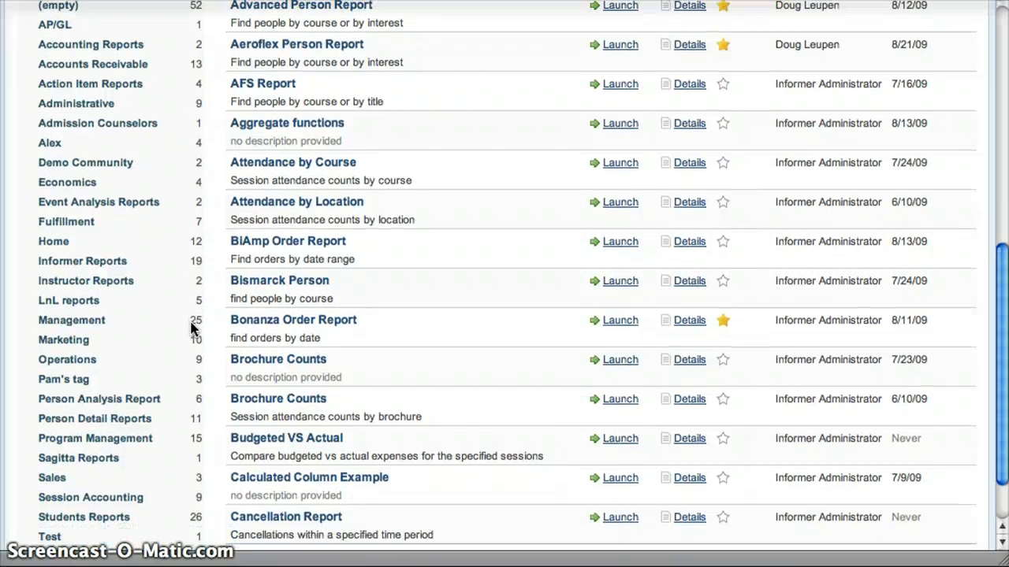
pyautogui.scroll(-3)
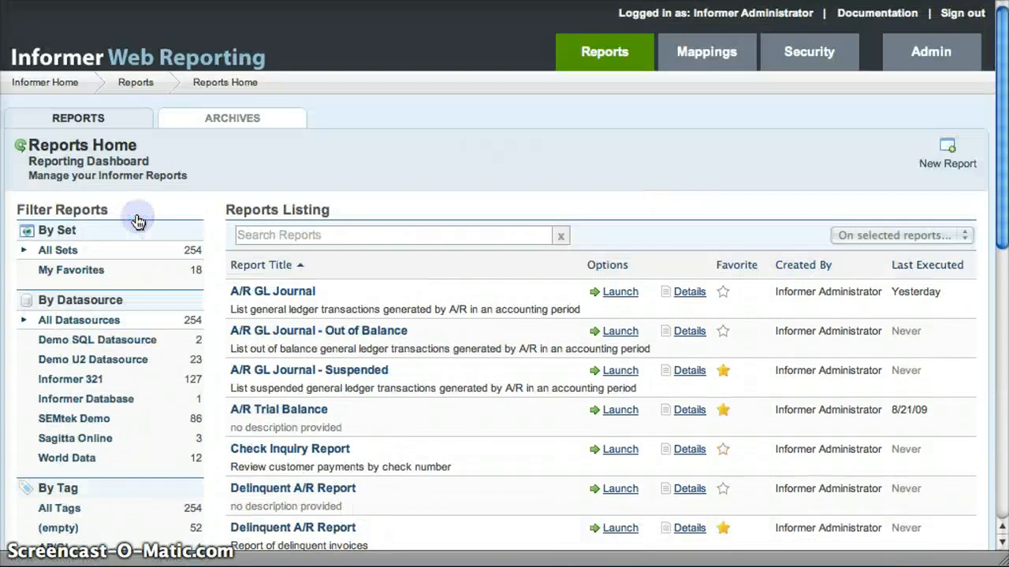
# Step: Scroll through the 13 accounts-receivable reports such as A/R GL Journal and Delinquent A/R Report
pyautogui.scroll(-3)
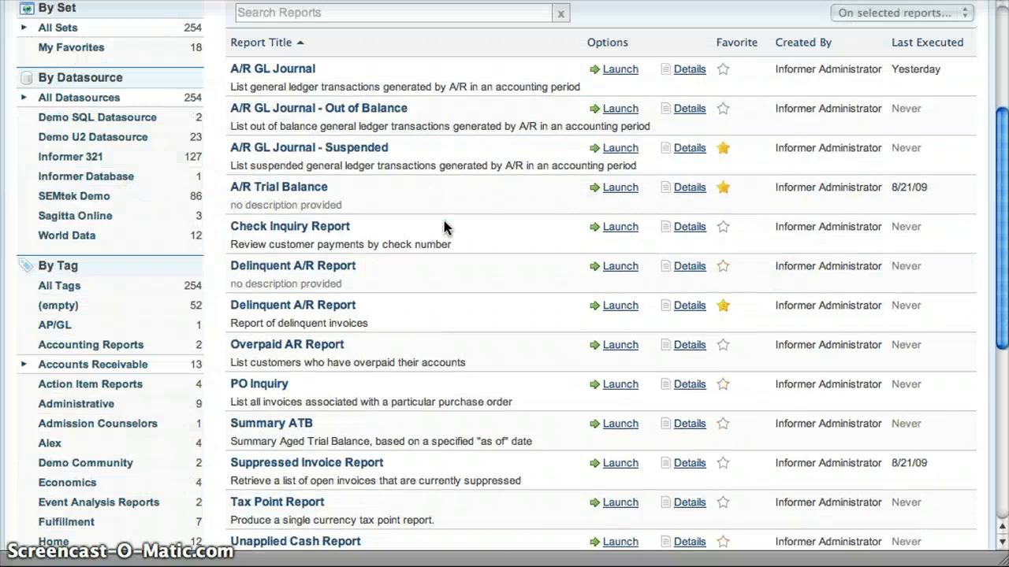
pyautogui.scroll(-3)
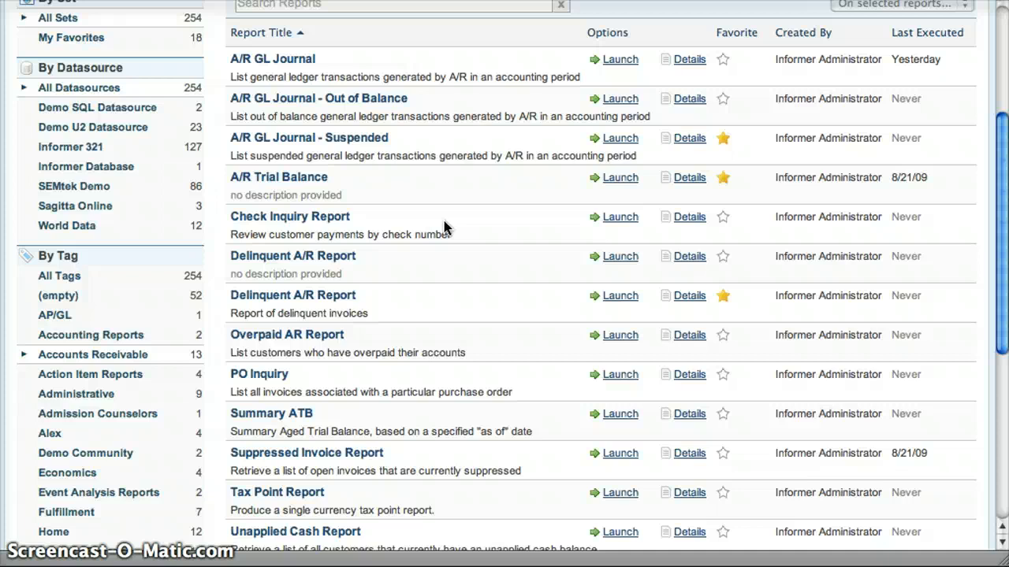
pyautogui.scroll(-3)
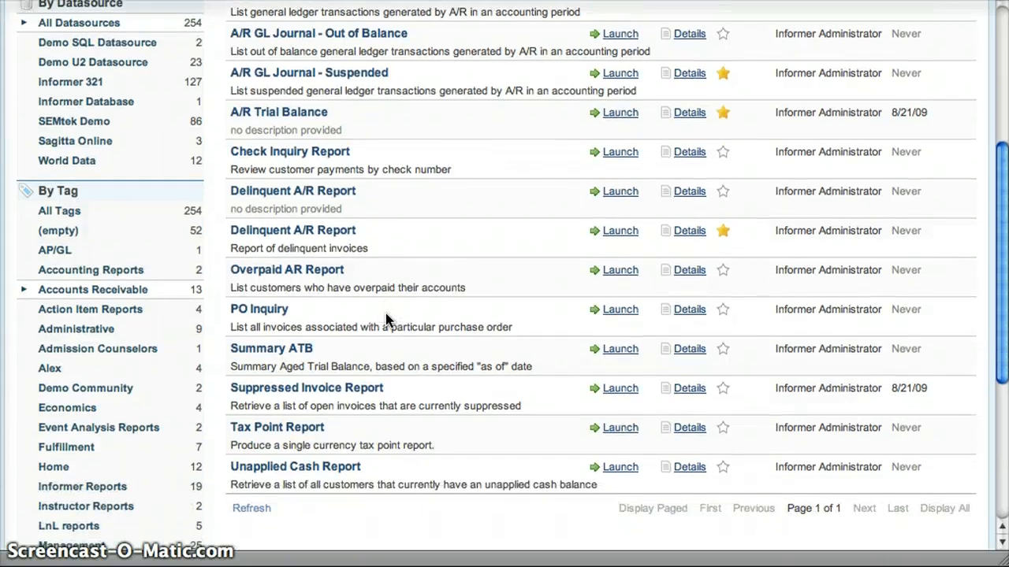
pyautogui.scroll(-3)
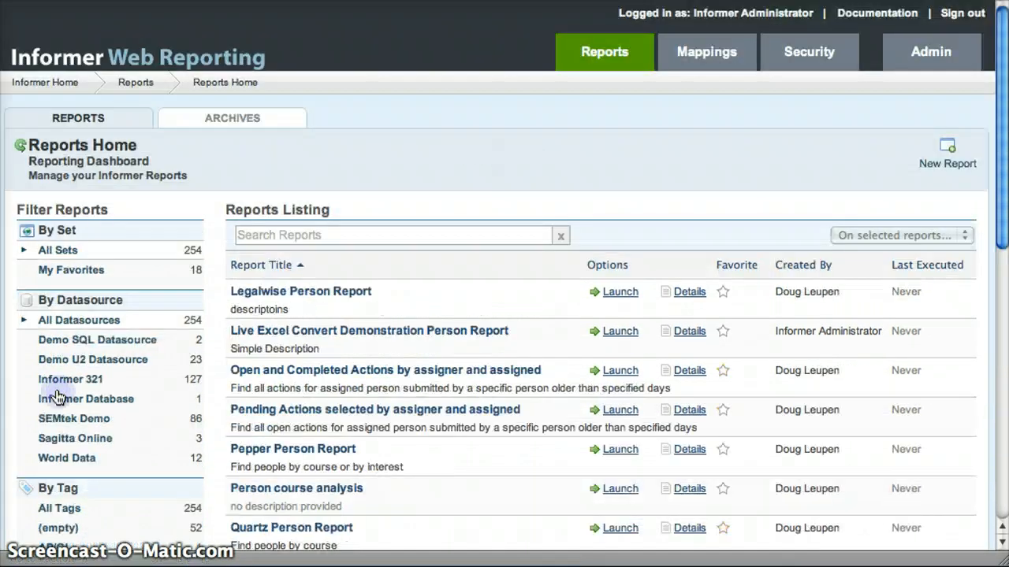
pyautogui.scroll(-3)
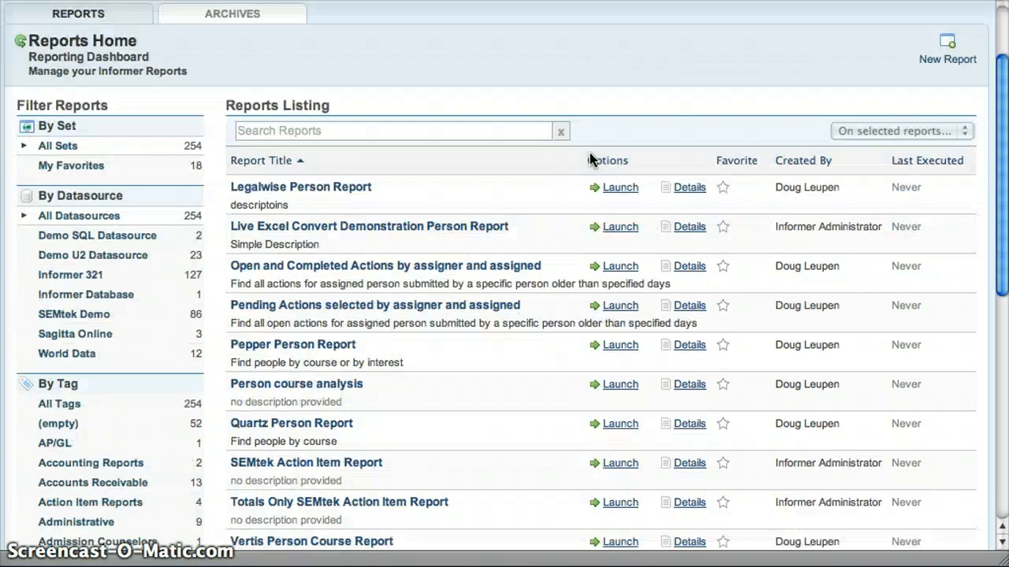
pyautogui.scroll(-3)
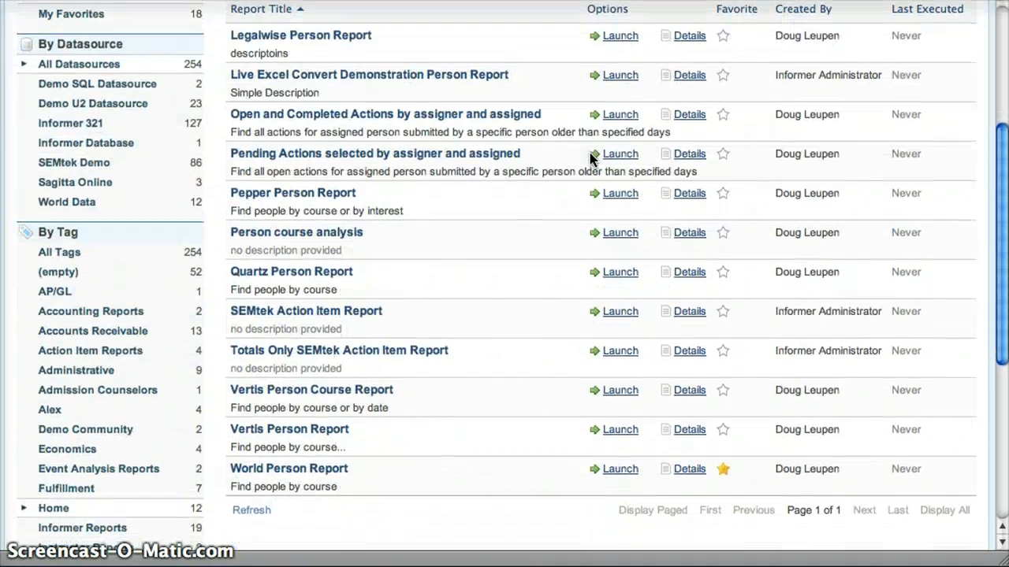
pyautogui.scroll(-3)
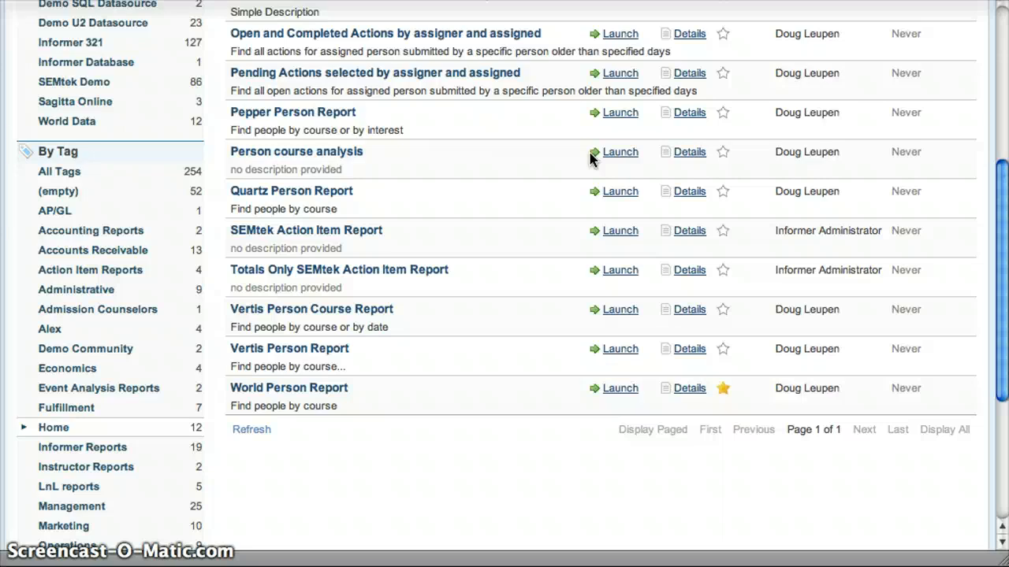
pyautogui.moveTo(375, 404)
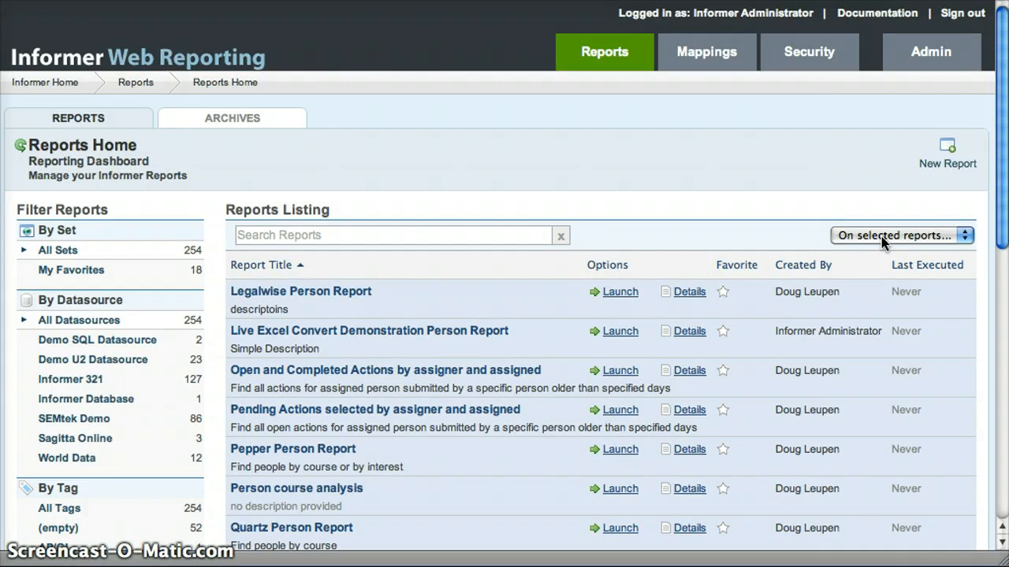
# Step: Via Manage tags, add the 'Default reports' tag to the selected person and action reports
pyautogui.click(898, 235)
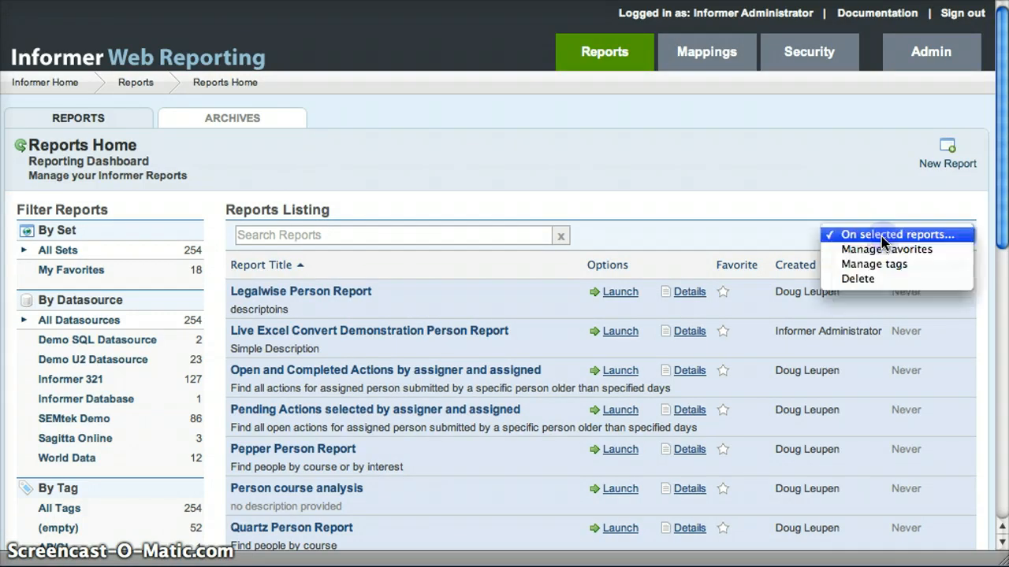
pyautogui.moveTo(873, 265)
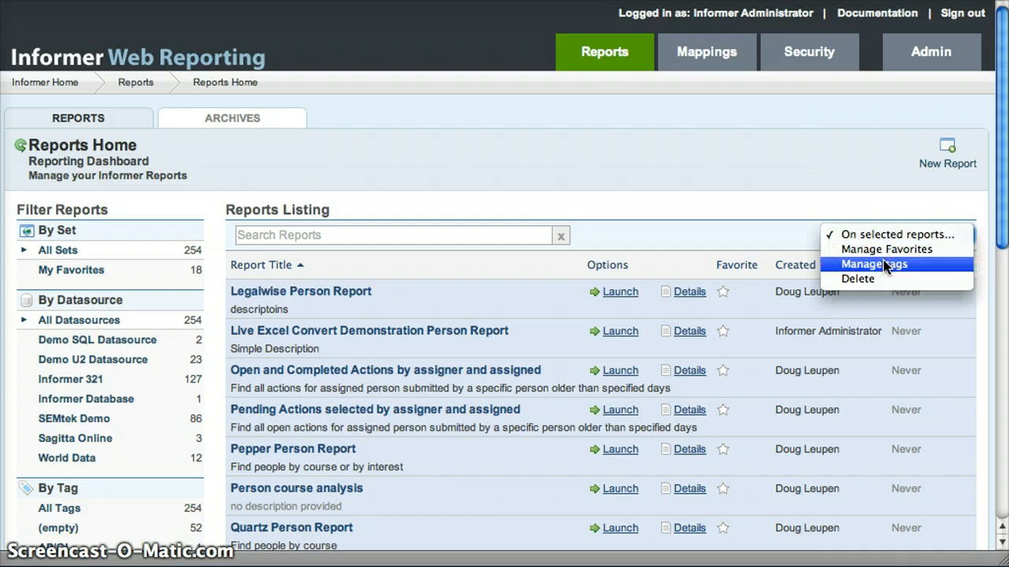
pyautogui.click(873, 265)
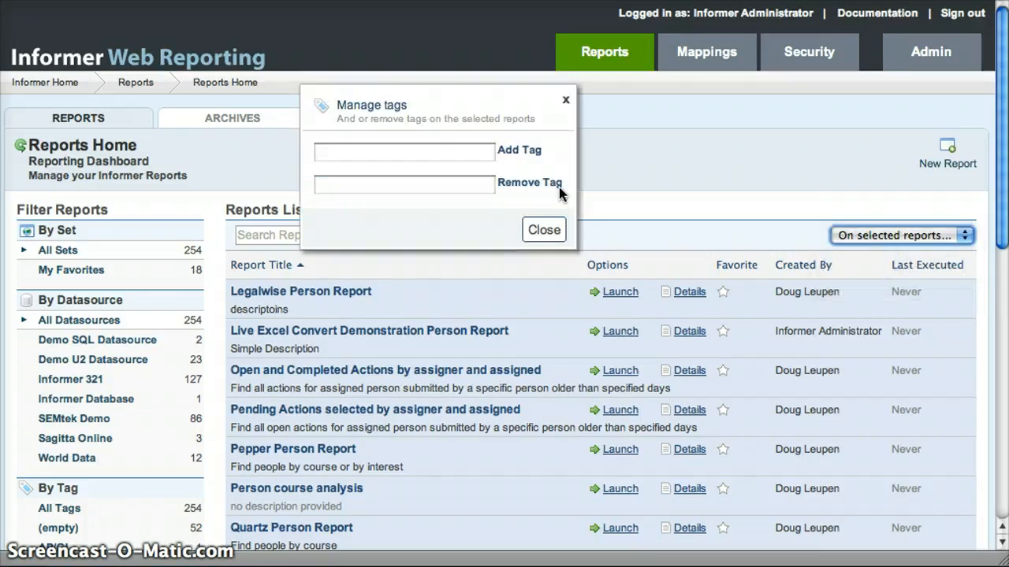
pyautogui.click(403, 151)
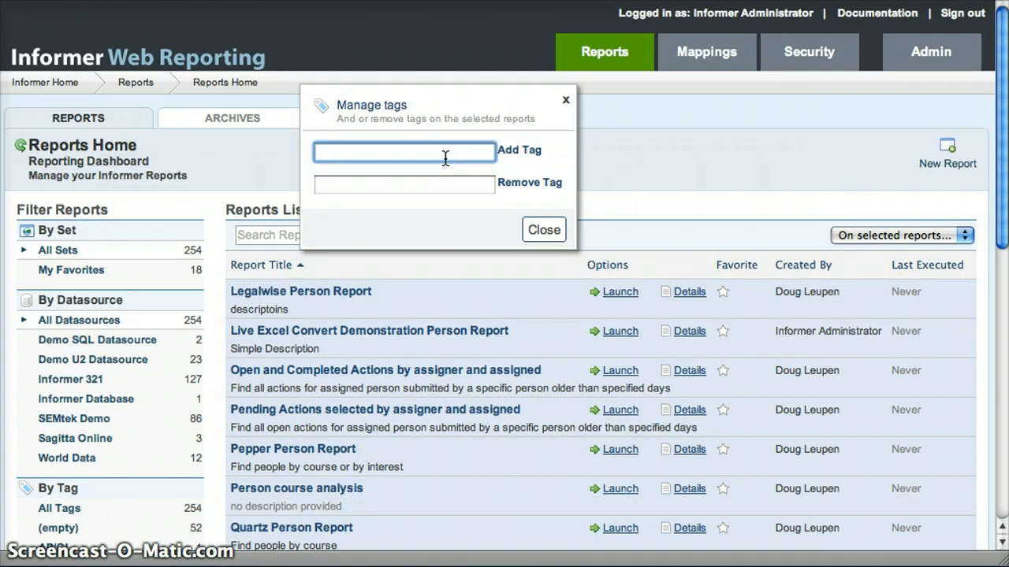
pyautogui.write('Default report')
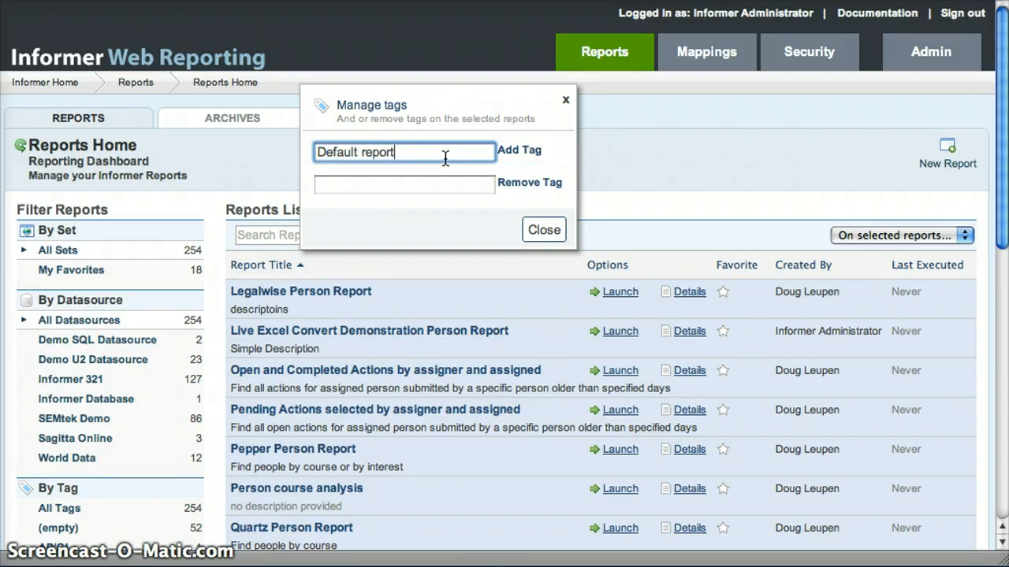
pyautogui.click(521, 149)
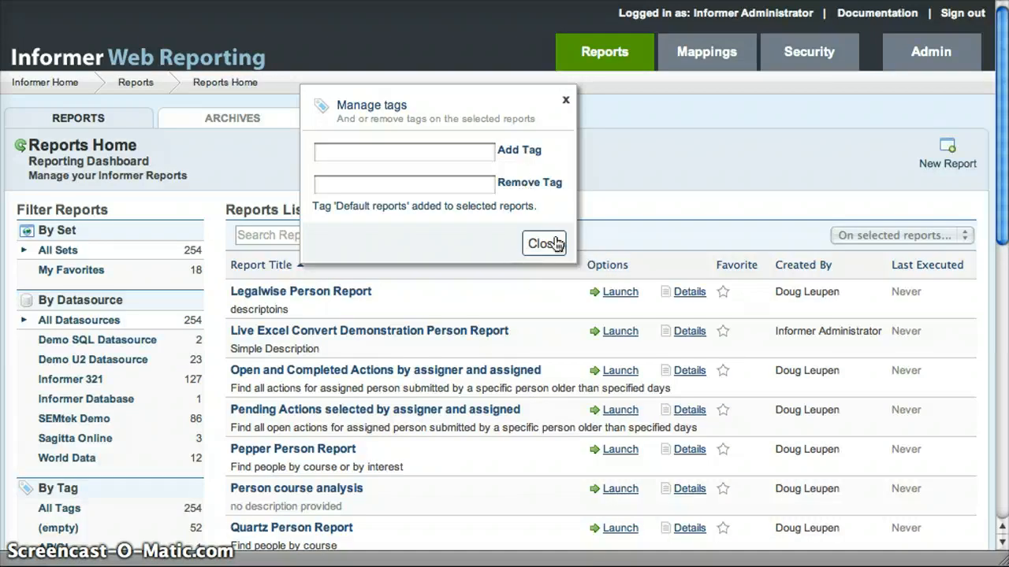
pyautogui.click(544, 243)
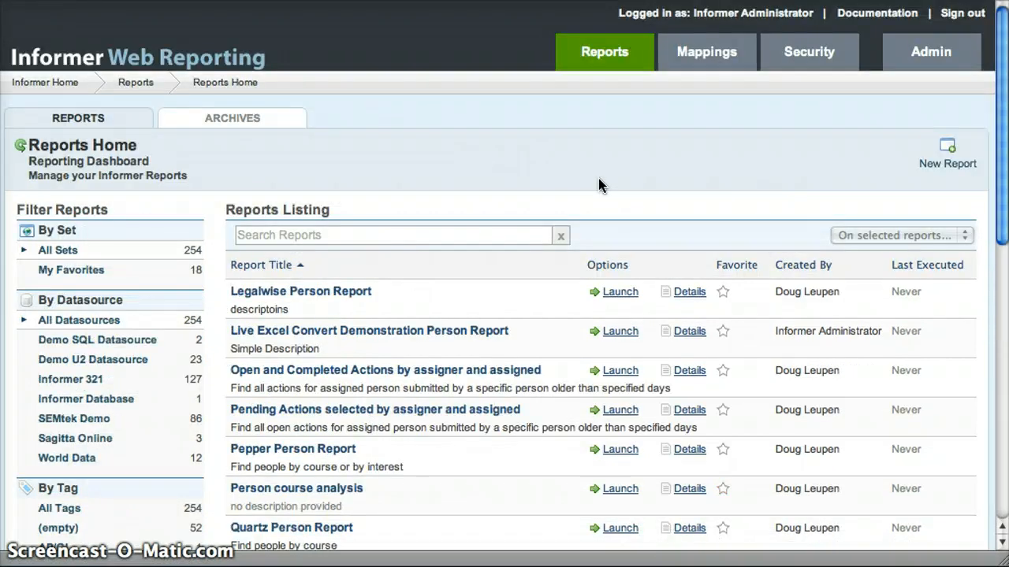
pyautogui.scroll(-3)
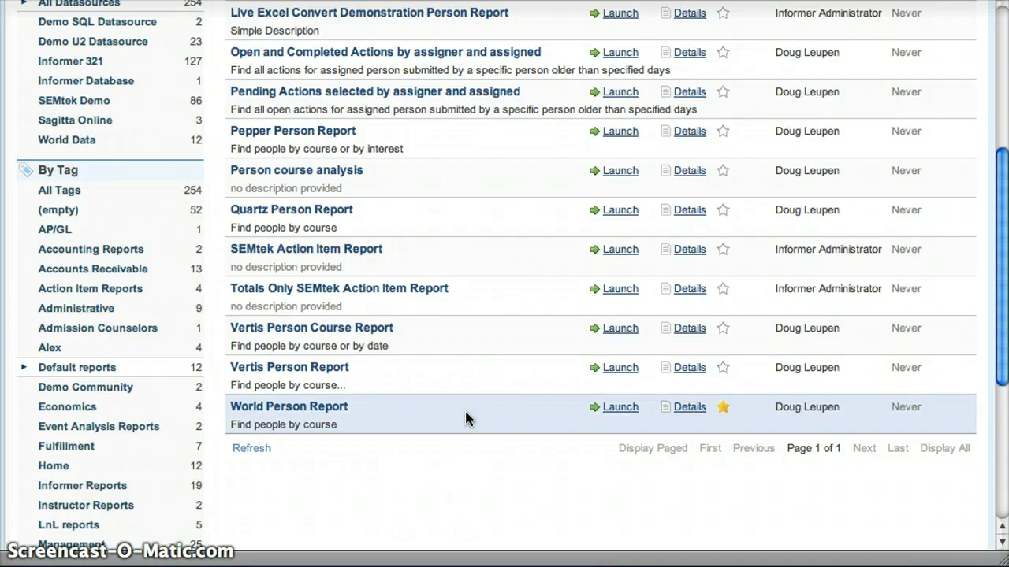
pyautogui.moveTo(345, 410)
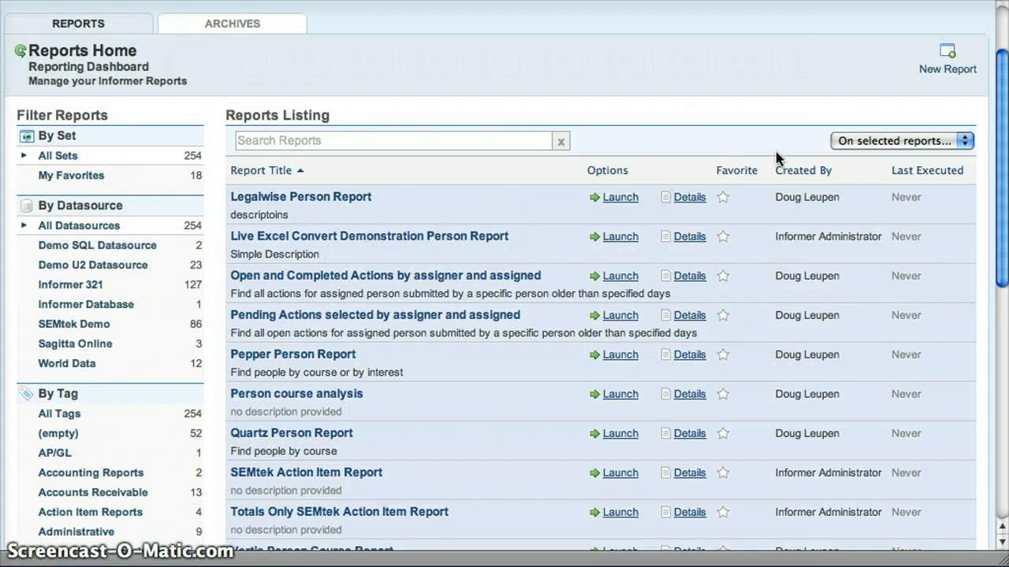
# Step: Via Manage tags, remove the 'Home' tag from the selected reports
pyautogui.click(898, 140)
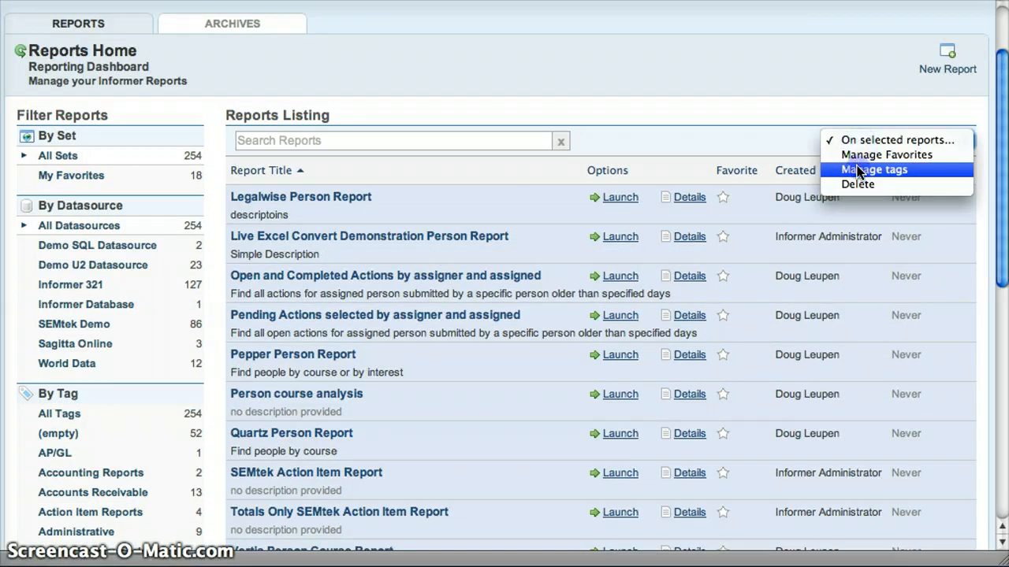
pyautogui.click(875, 170)
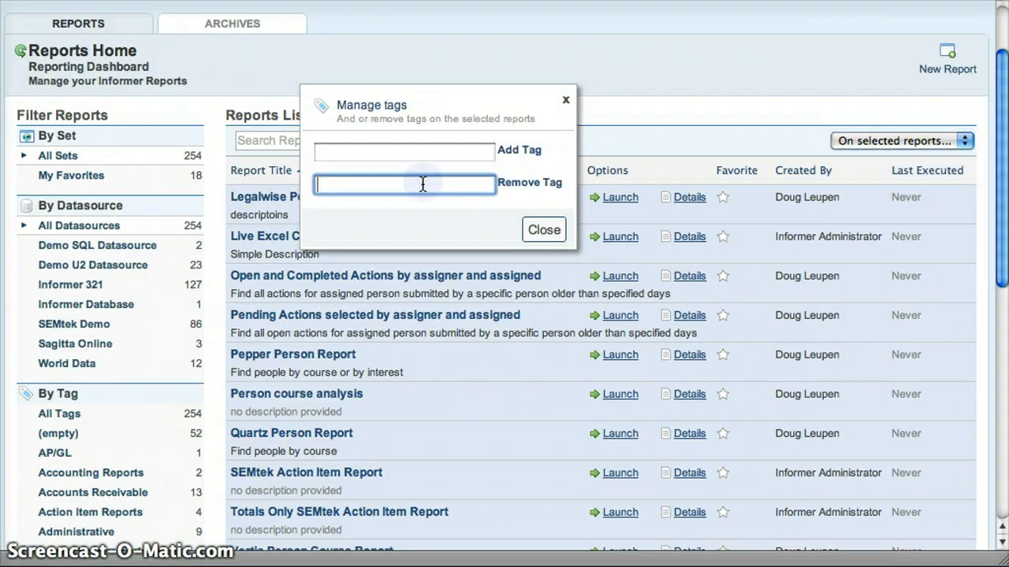
pyautogui.write('Home')
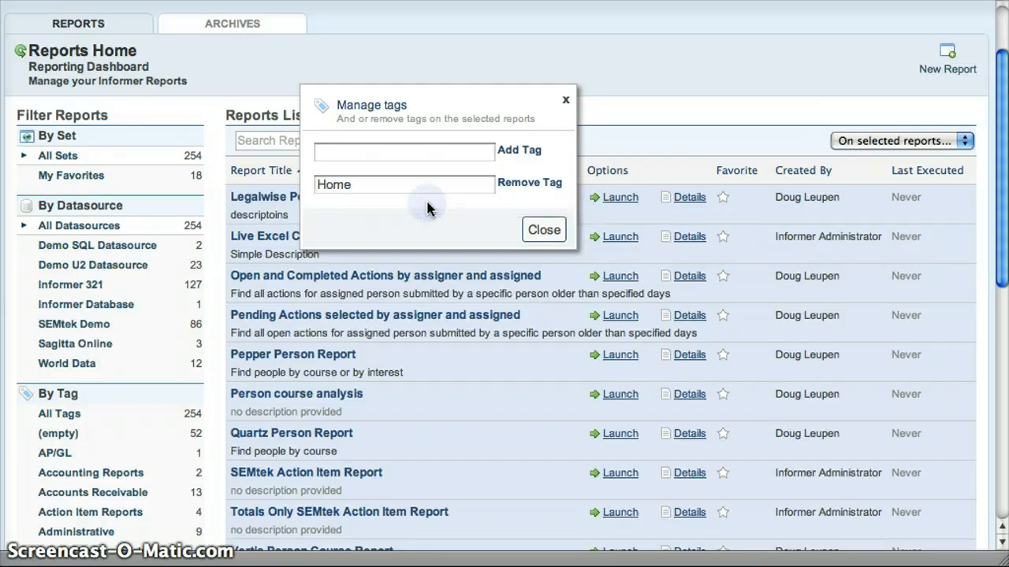
pyautogui.click(530, 183)
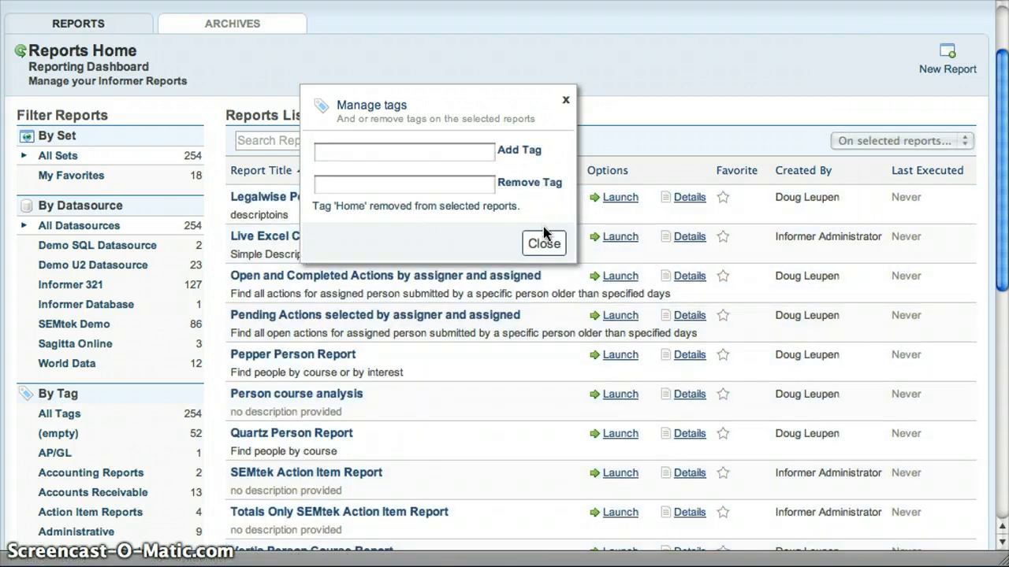
pyautogui.click(544, 242)
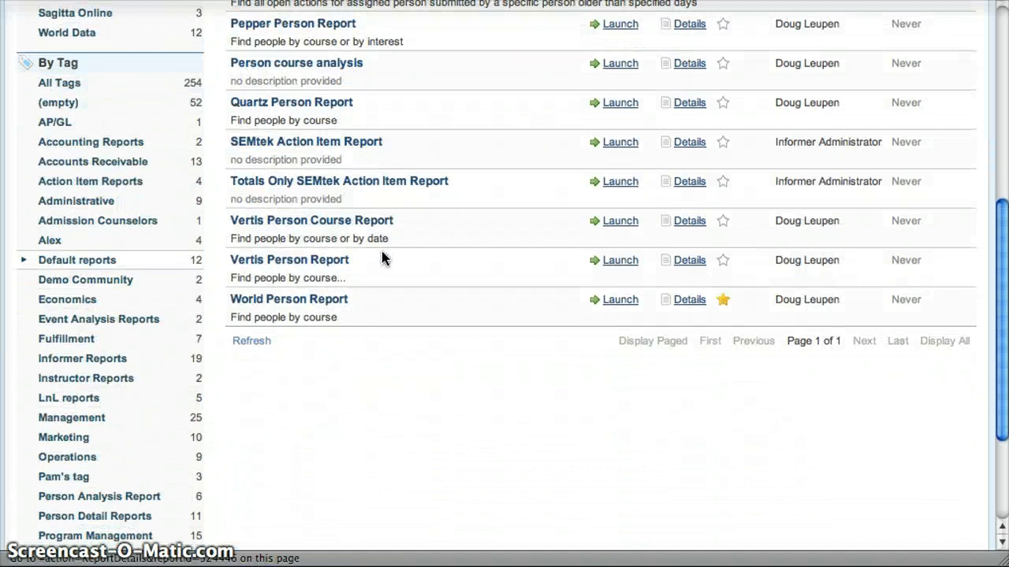
pyautogui.scroll(-3)
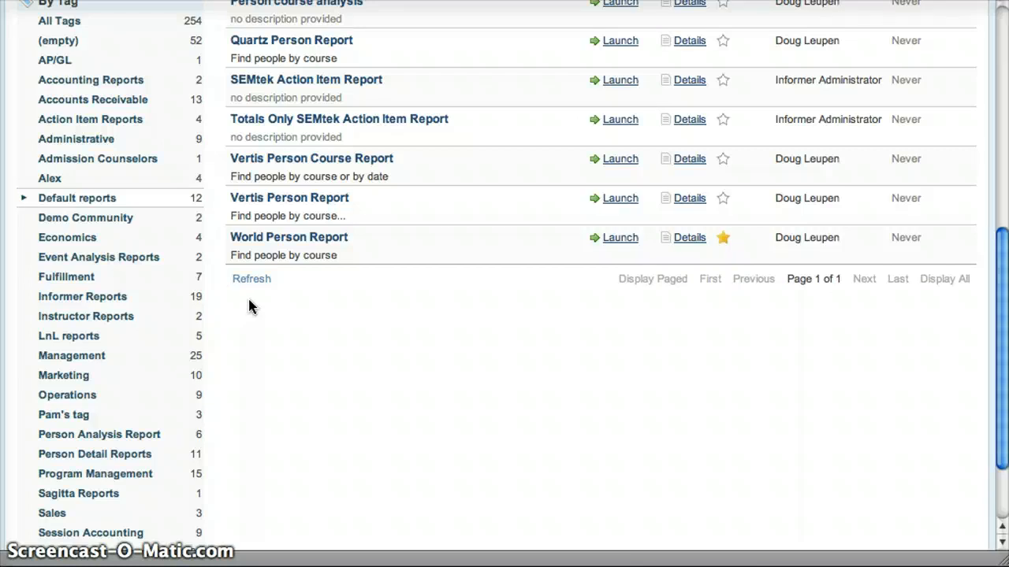
pyautogui.moveTo(418, 350)
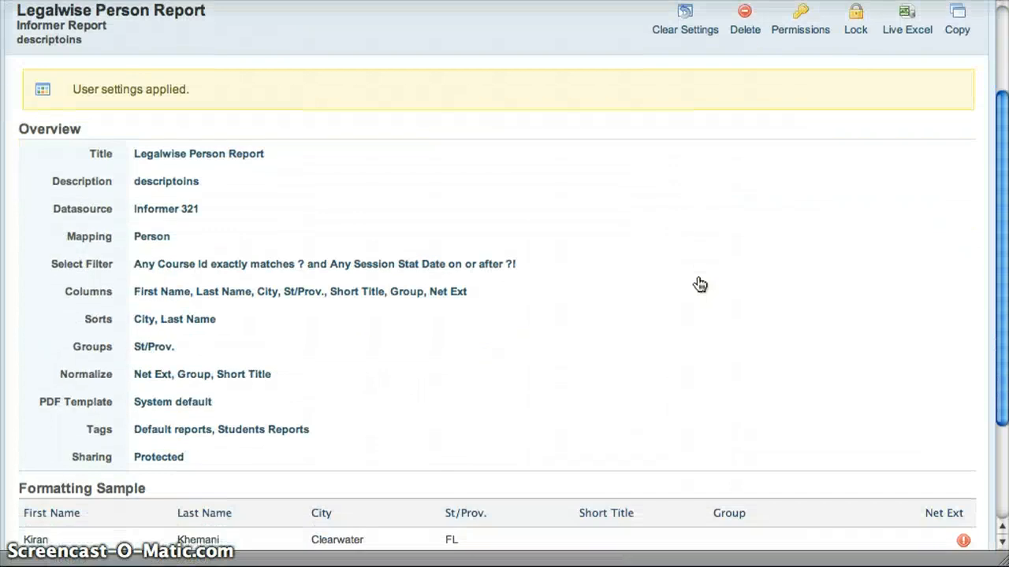
# Step: Drop Students Reports, add the YouTube tag to Legalwise Person Report, and save
pyautogui.scroll(-3)
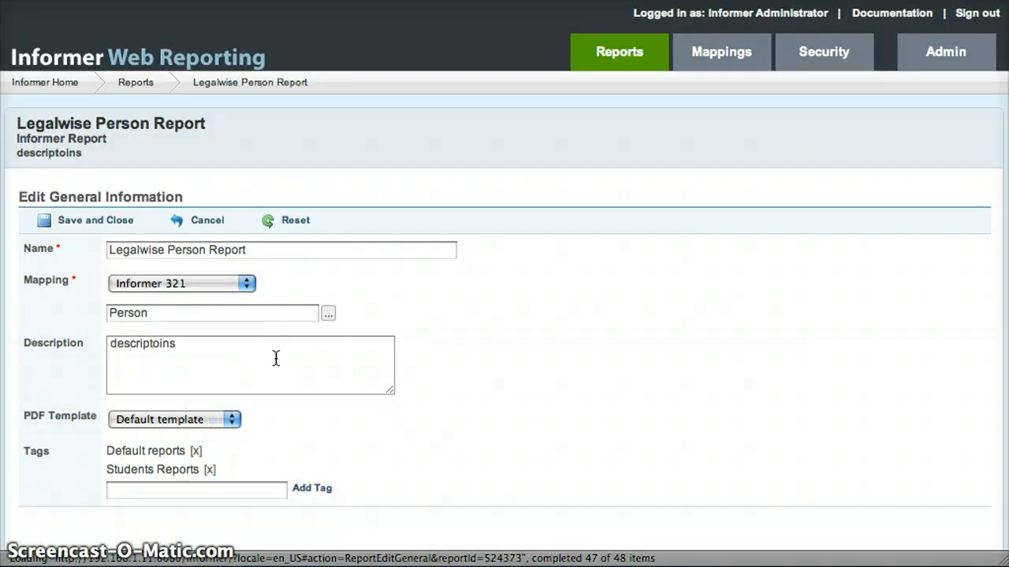
pyautogui.moveTo(449, 476)
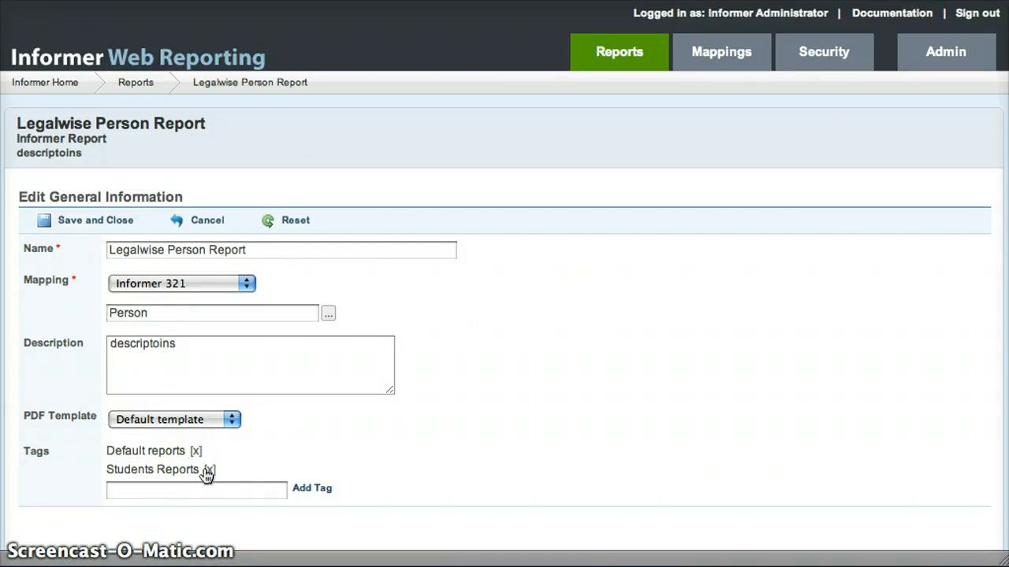
pyautogui.click(208, 469)
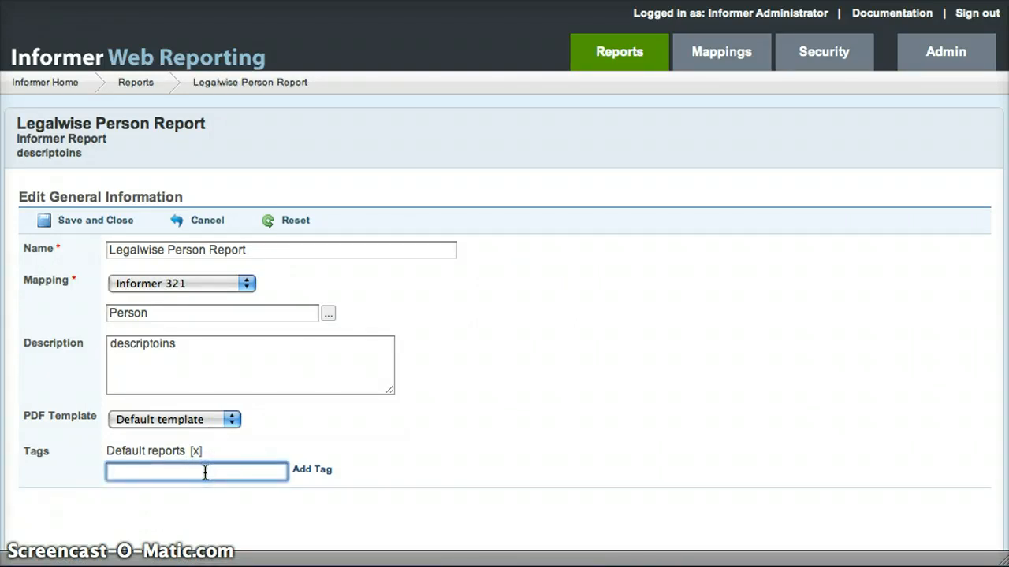
pyautogui.write('You')
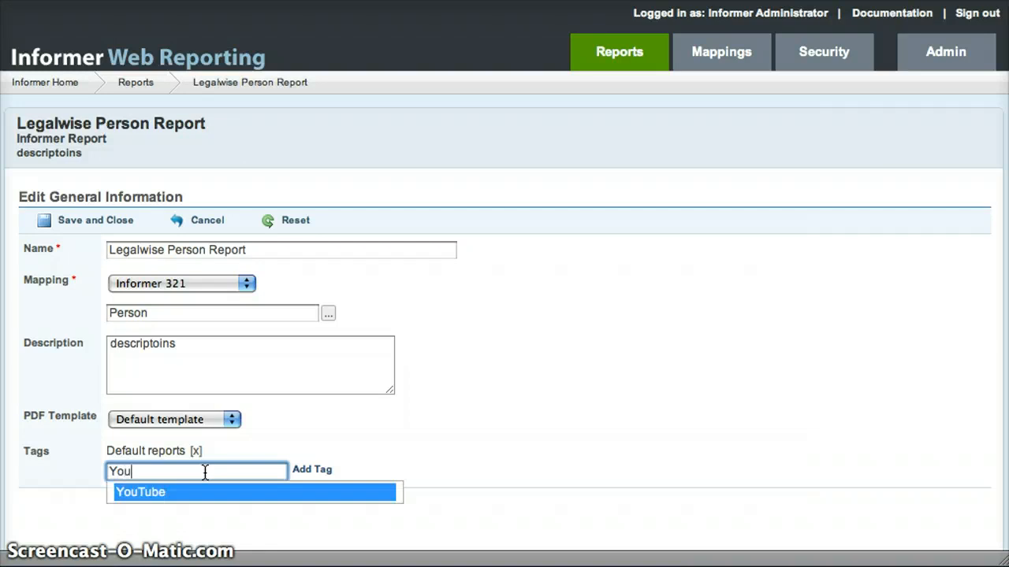
pyautogui.click(140, 492)
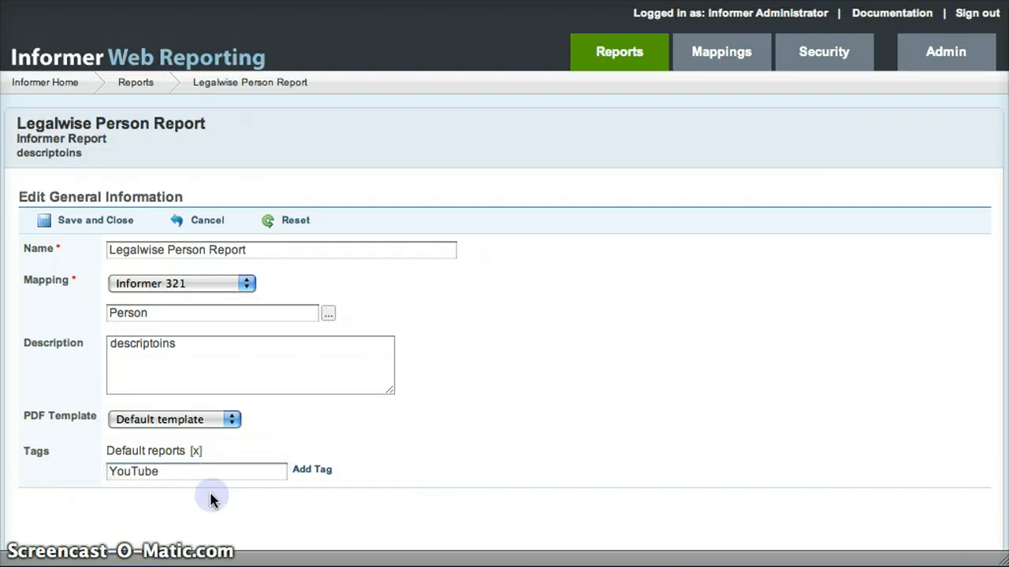
pyautogui.click(312, 469)
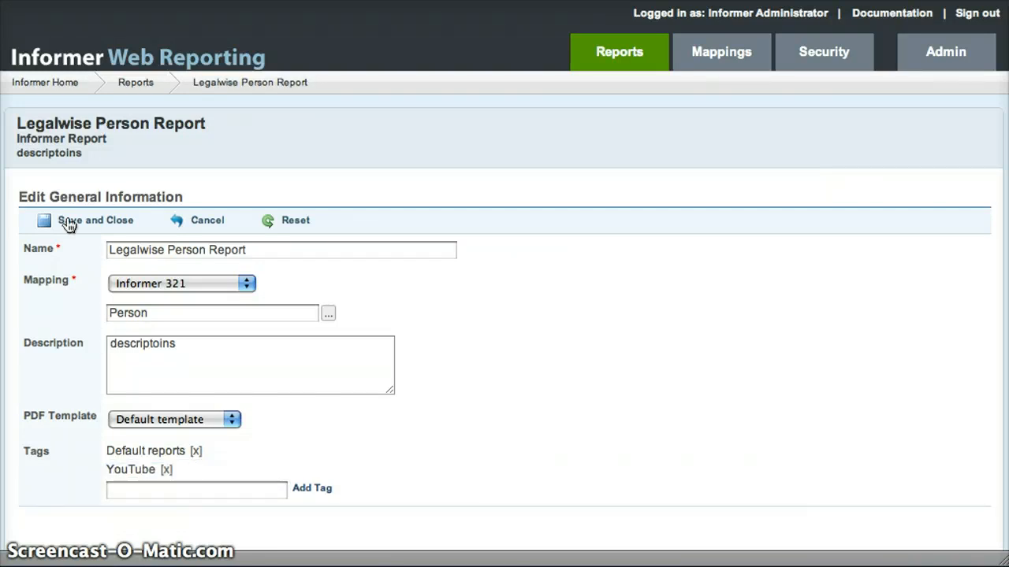
pyautogui.click(95, 220)
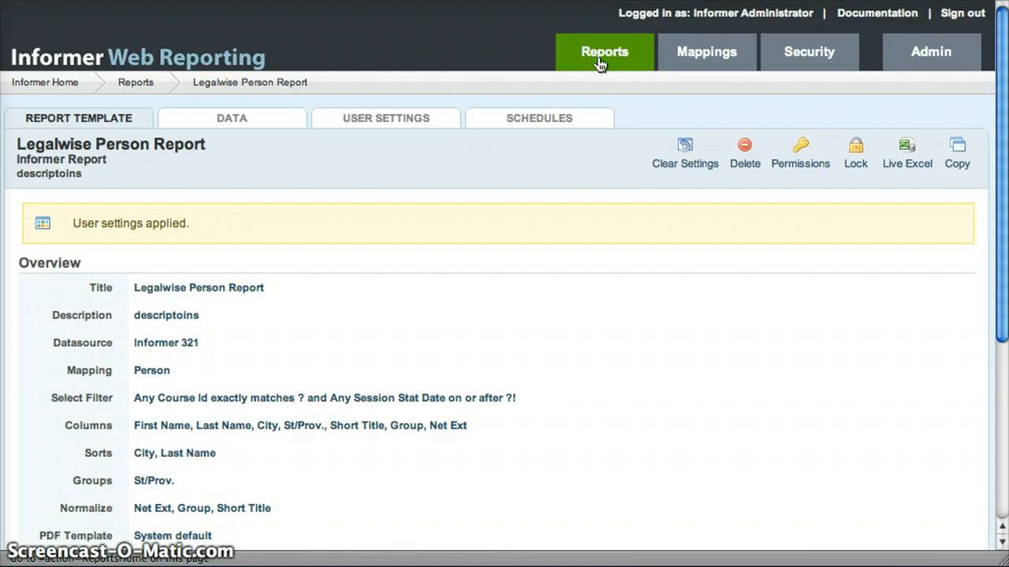
# Step: Return to Reports Home and scroll the By Tag list down to Action Item Reports
pyautogui.click(605, 50)
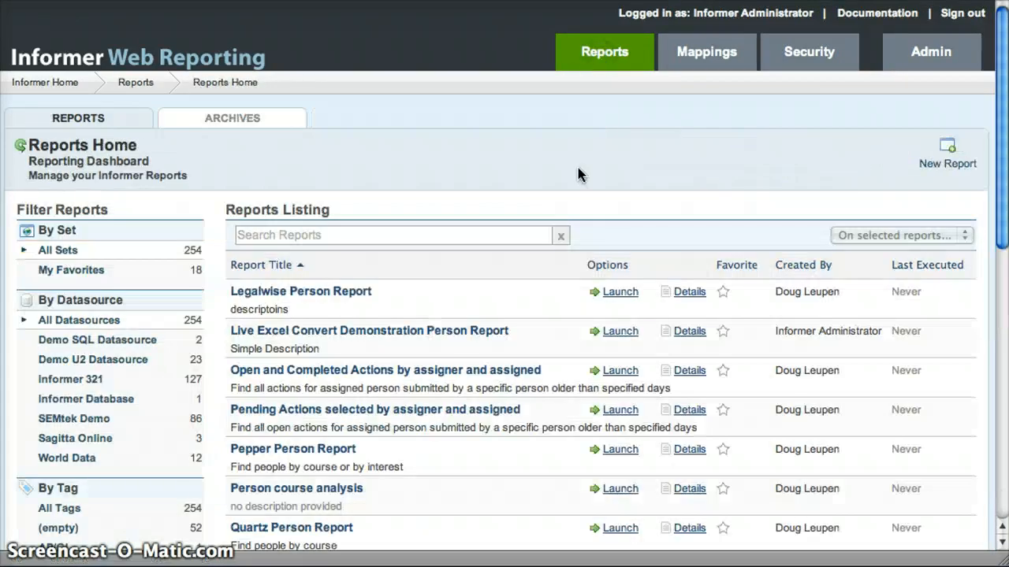
pyautogui.scroll(-3)
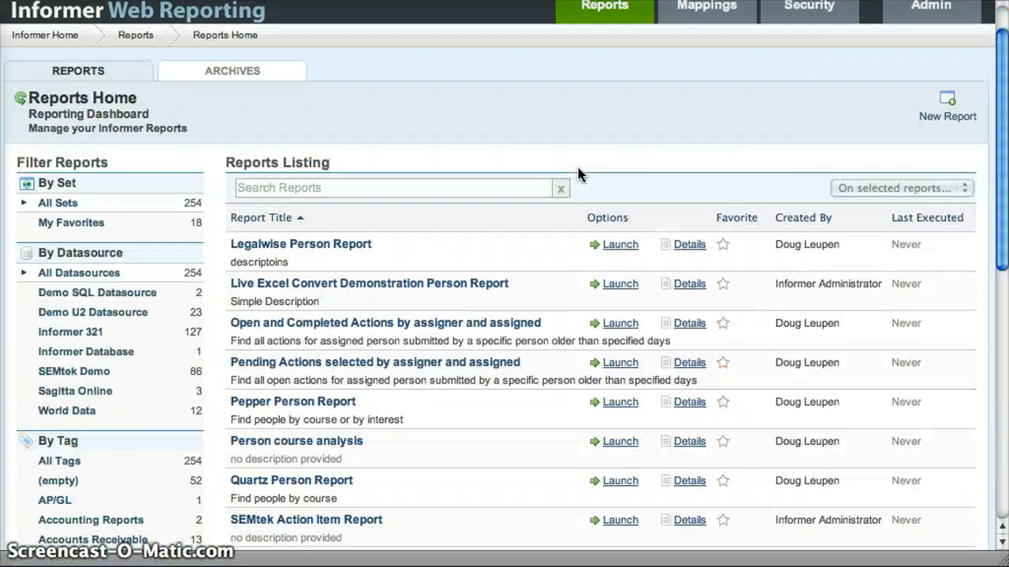
pyautogui.scroll(-3)
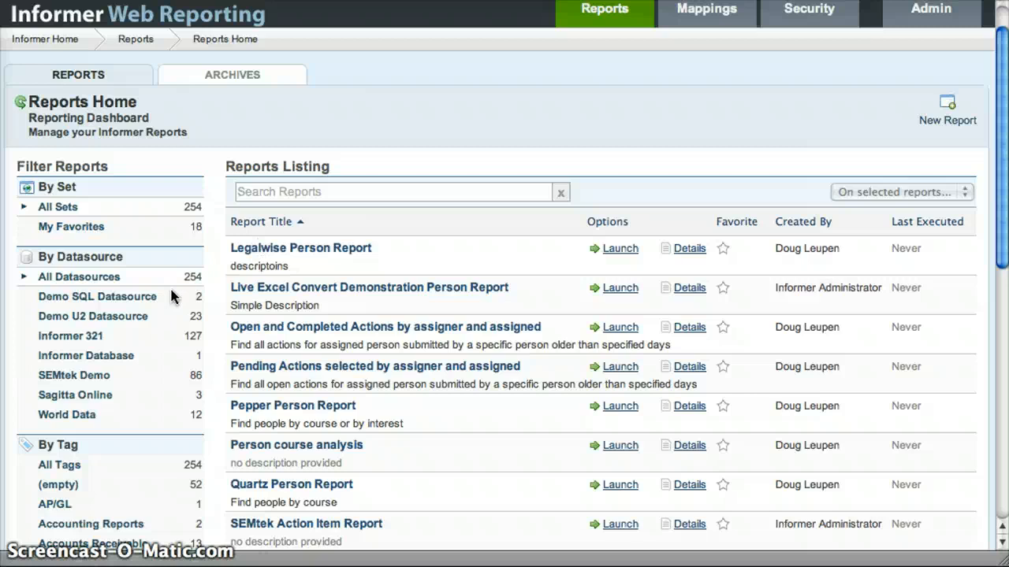
pyautogui.moveTo(512, 298)
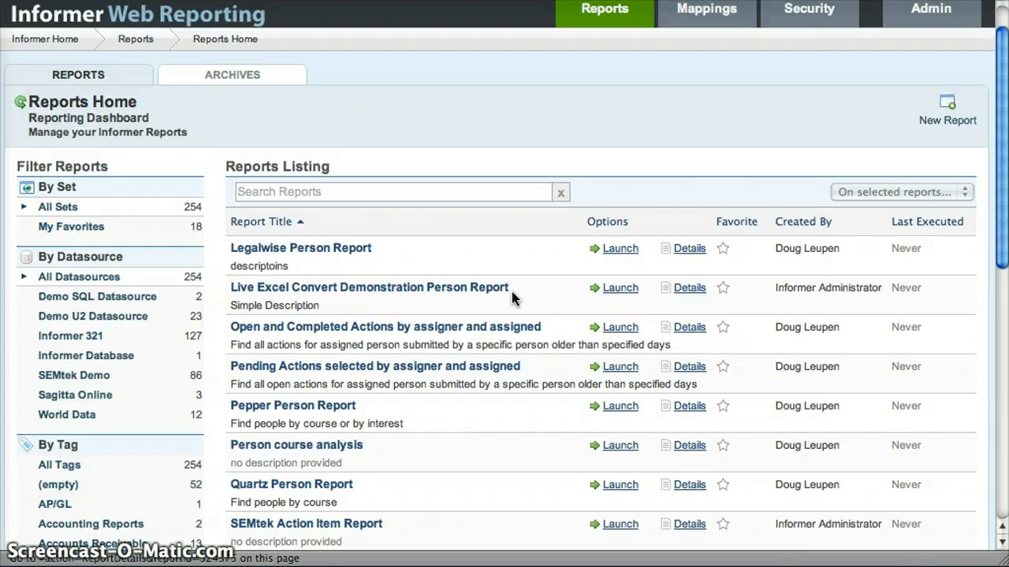
pyautogui.moveTo(113, 326)
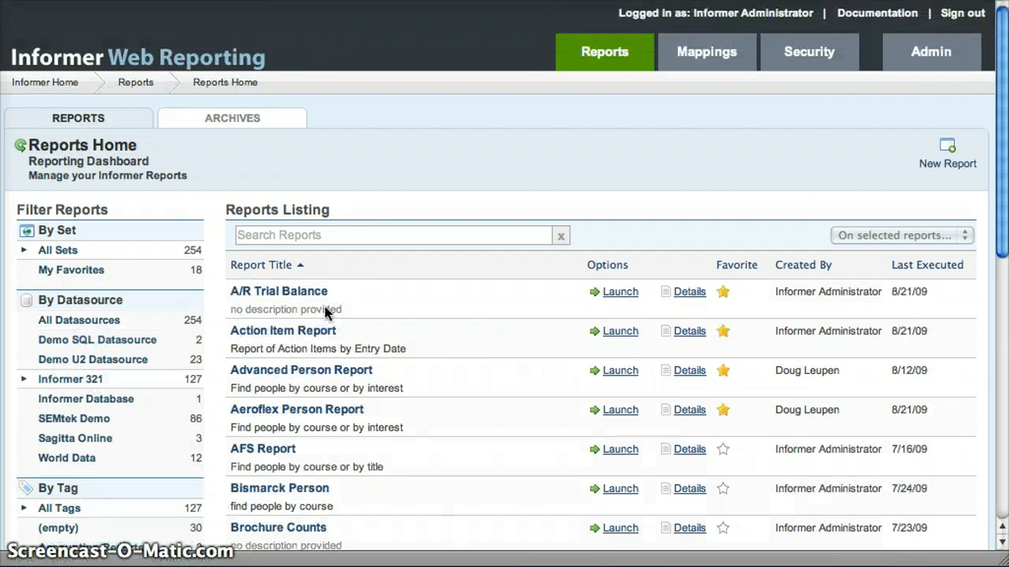
pyautogui.scroll(-3)
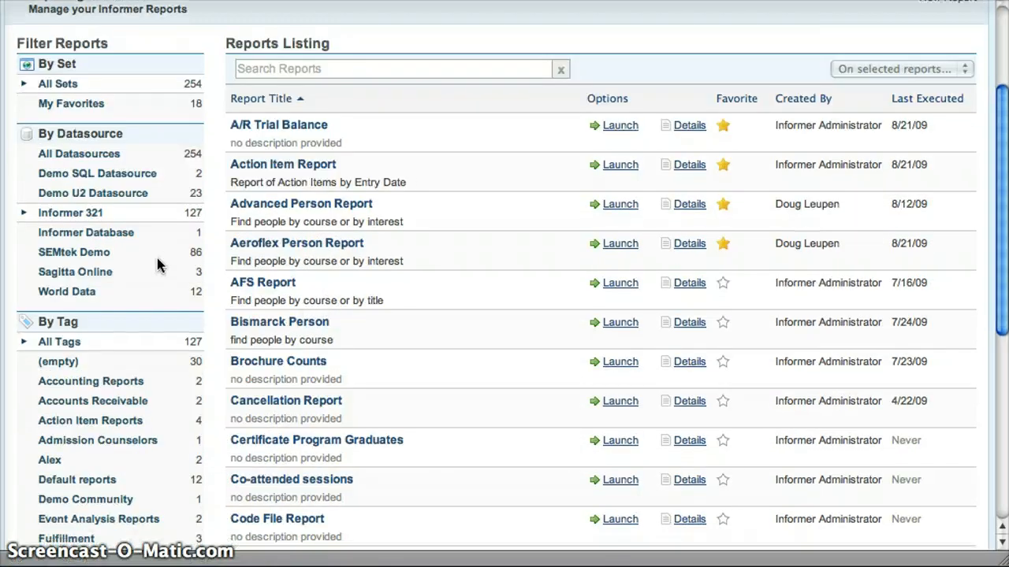
pyautogui.moveTo(174, 384)
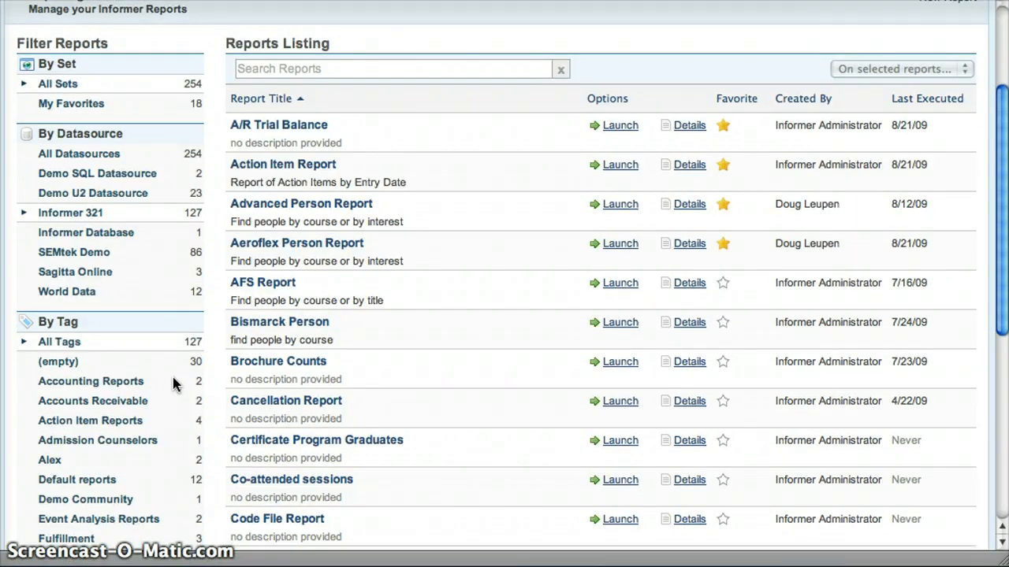
pyautogui.moveTo(189, 461)
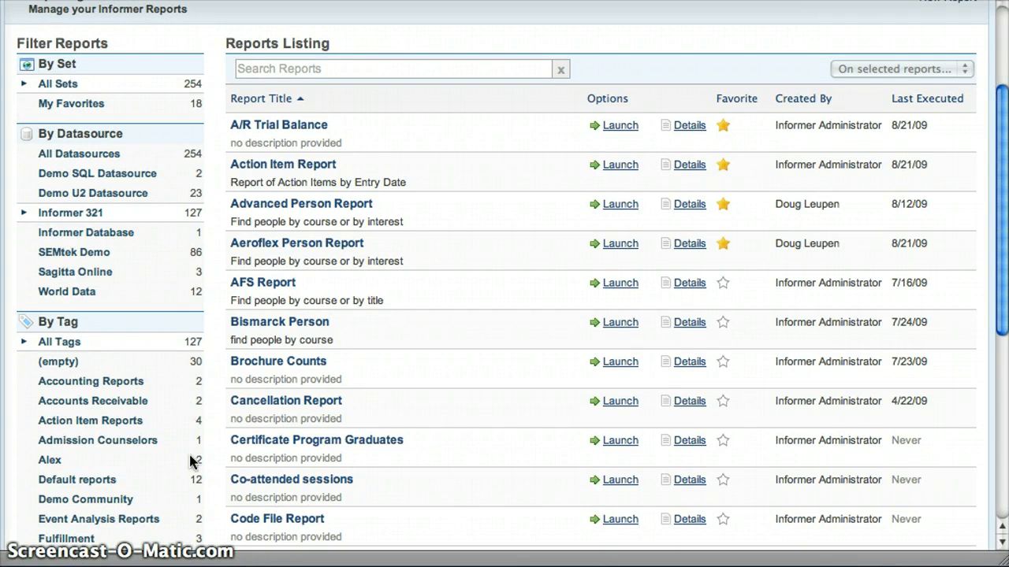
pyautogui.moveTo(170, 291)
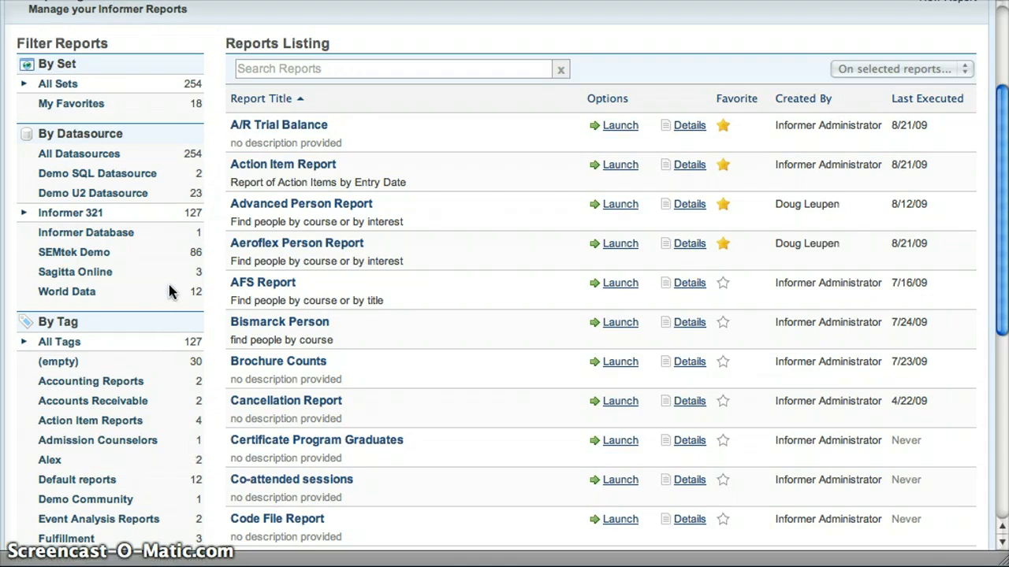
pyautogui.moveTo(197, 214)
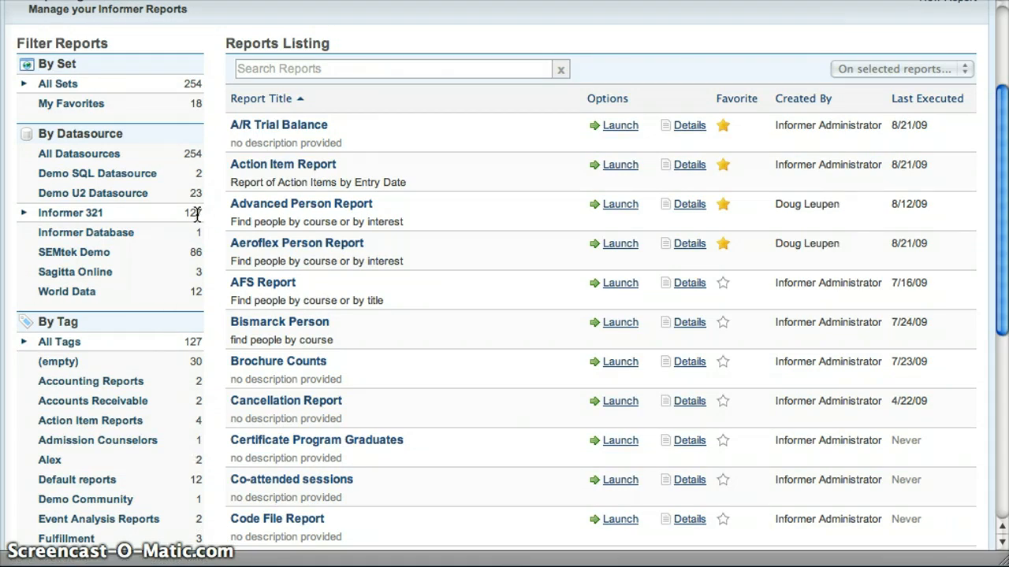
pyautogui.moveTo(218, 254)
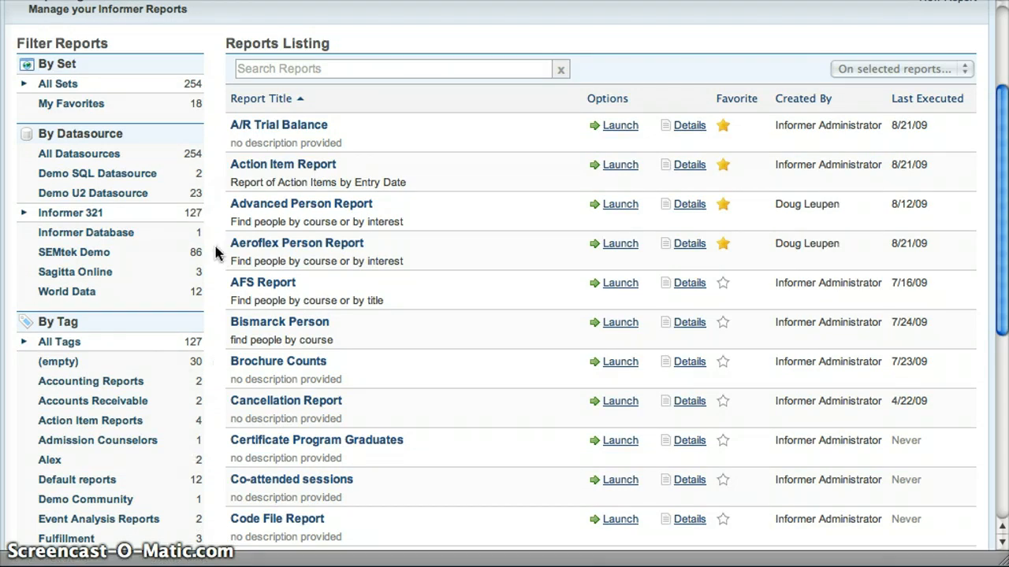
pyautogui.scroll(-3)
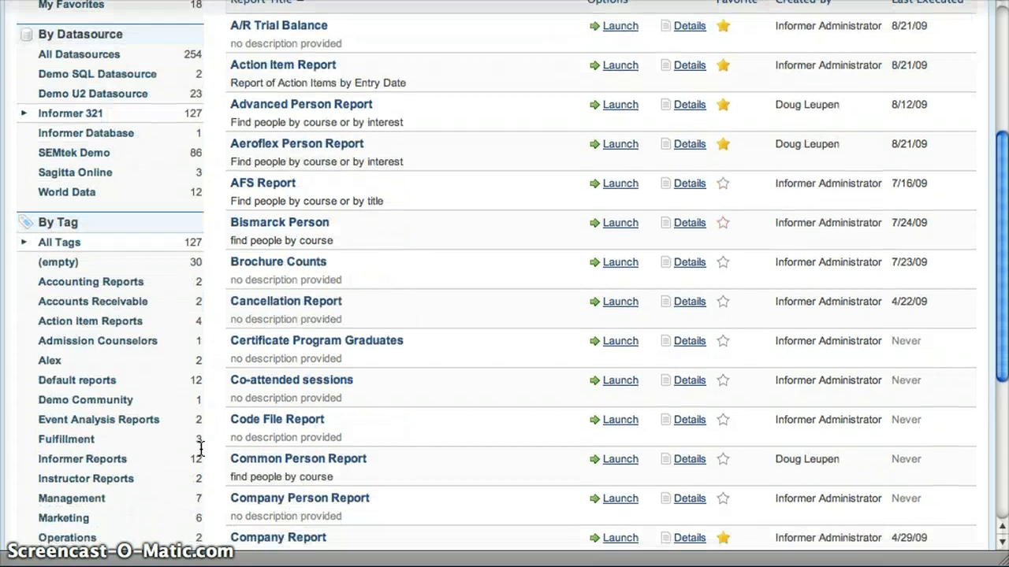
pyautogui.scroll(-3)
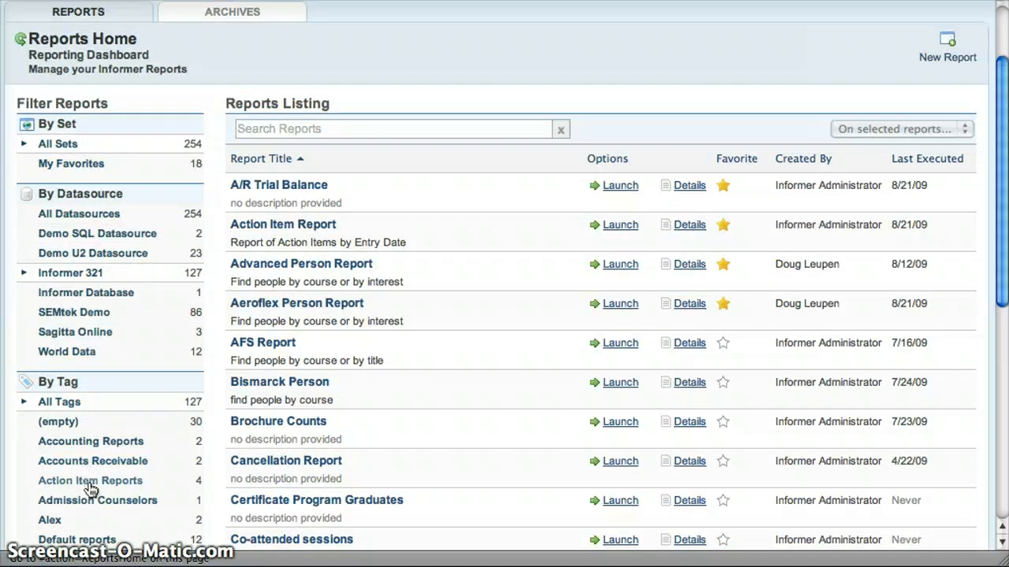
# Step: Filter the listing to the four reports tagged Action Item Reports
pyautogui.click(90, 480)
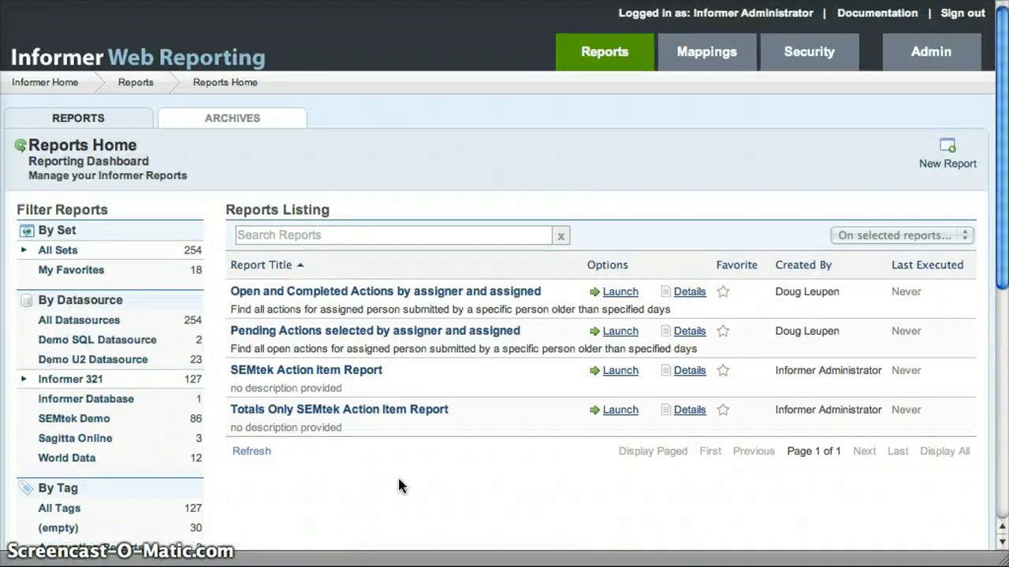
pyautogui.scroll(-3)
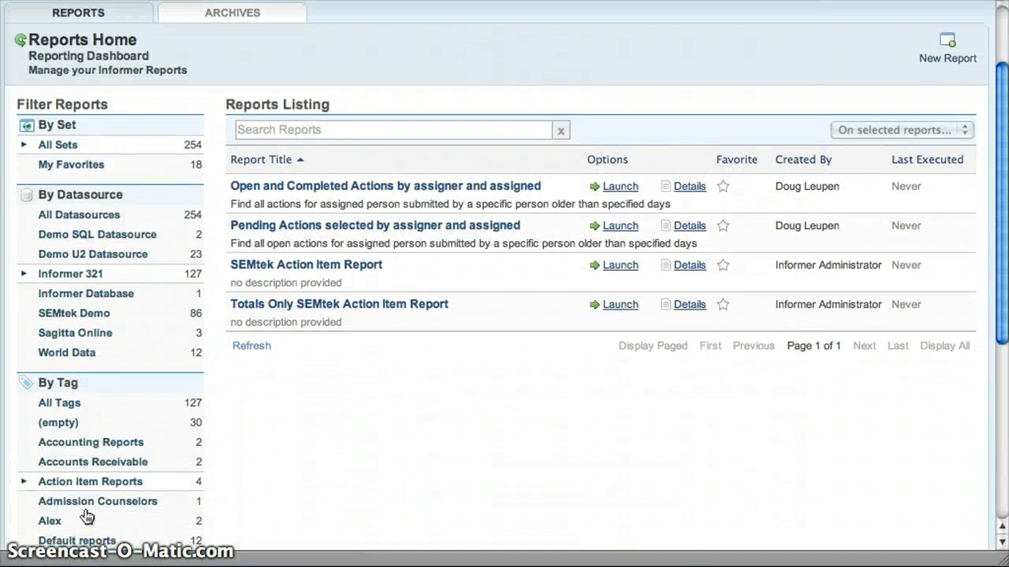
pyautogui.moveTo(145, 295)
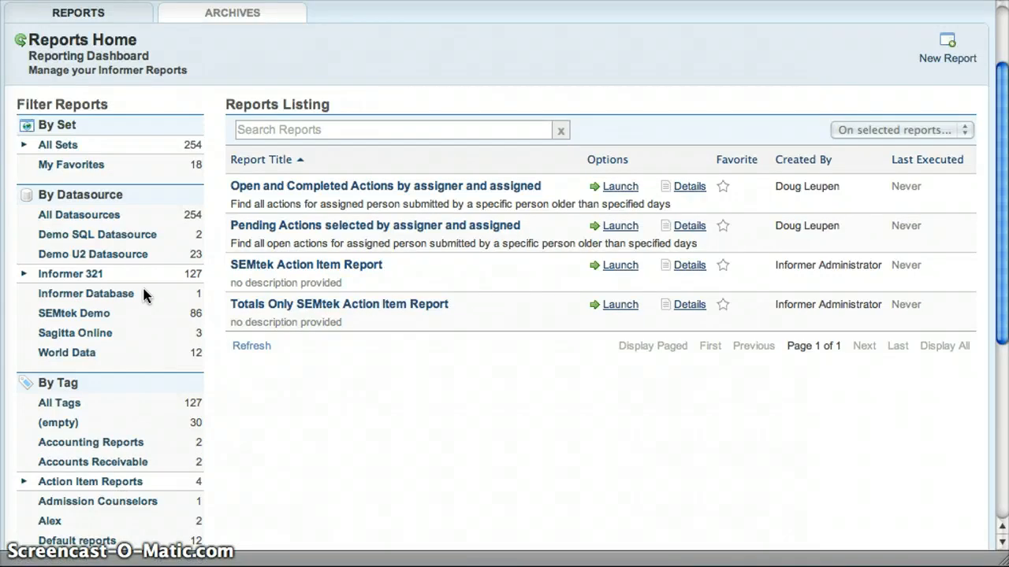
pyautogui.moveTo(252, 344)
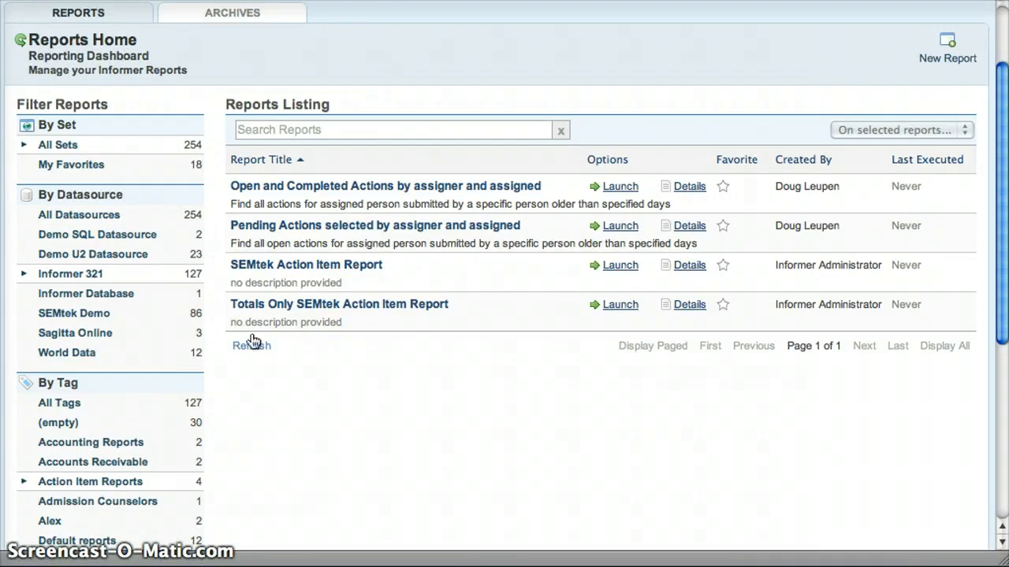
pyautogui.moveTo(159, 274)
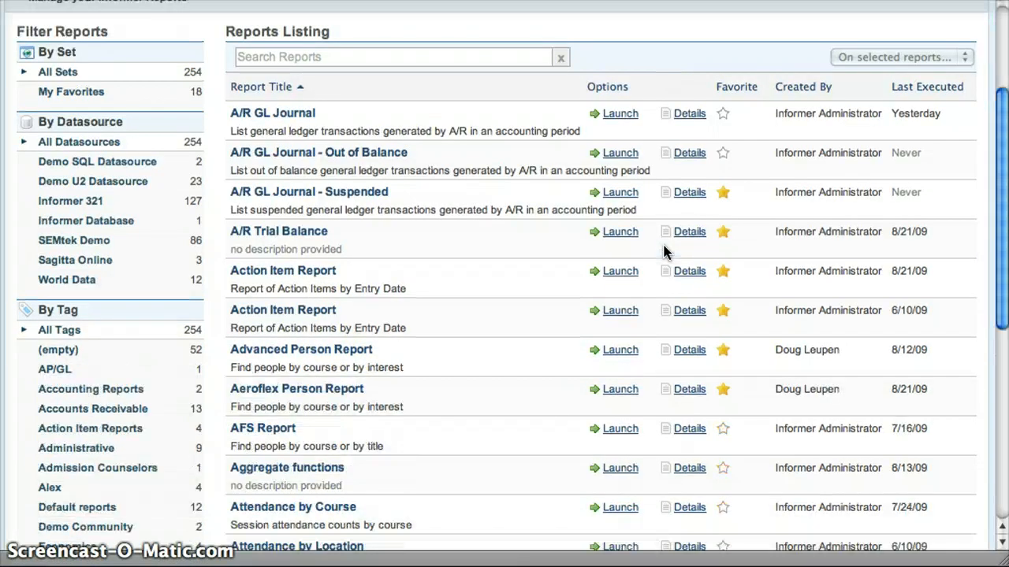
pyautogui.scroll(3)
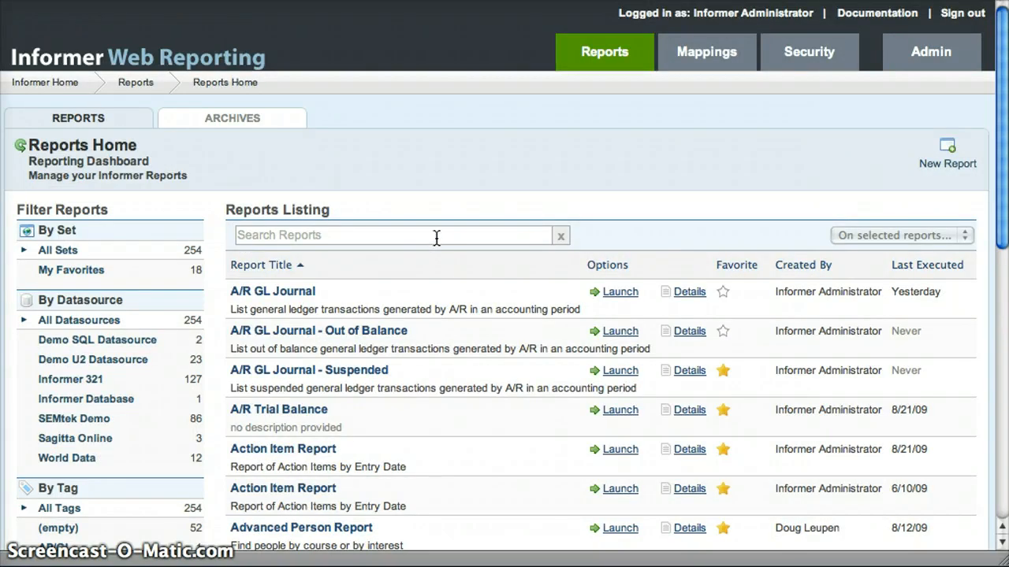
pyautogui.click(394, 237)
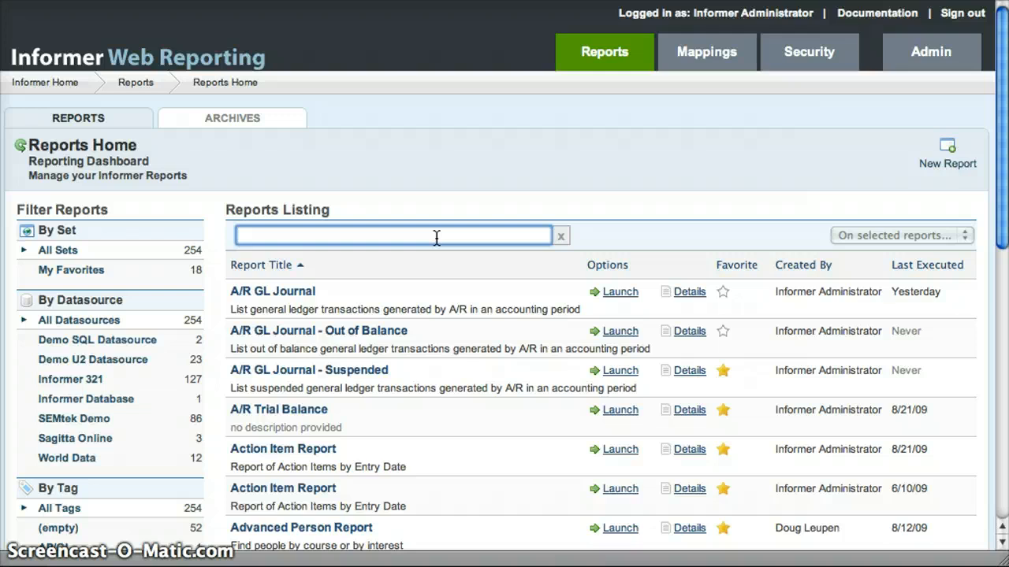
pyautogui.write('y')
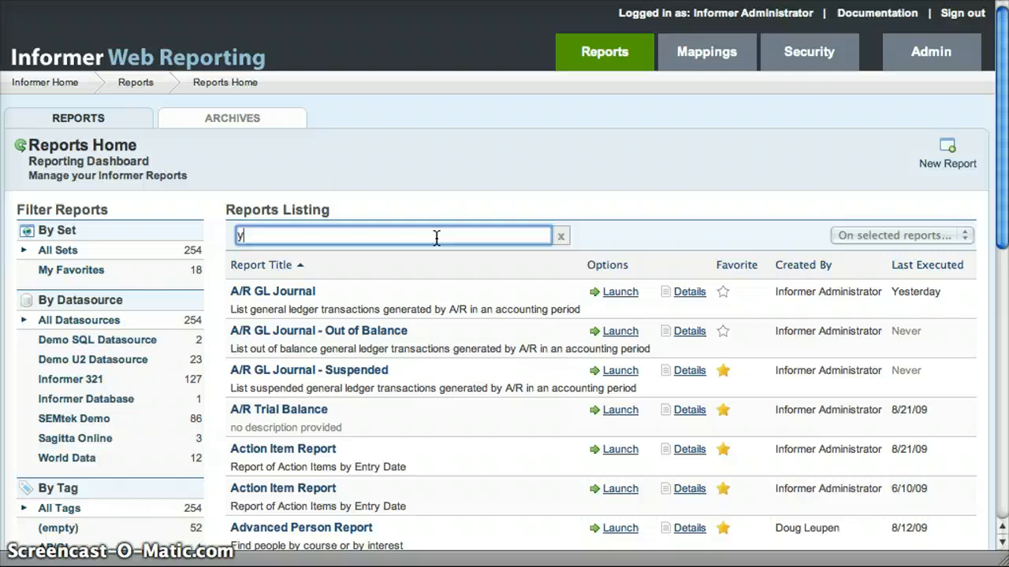
pyautogui.write('ou')
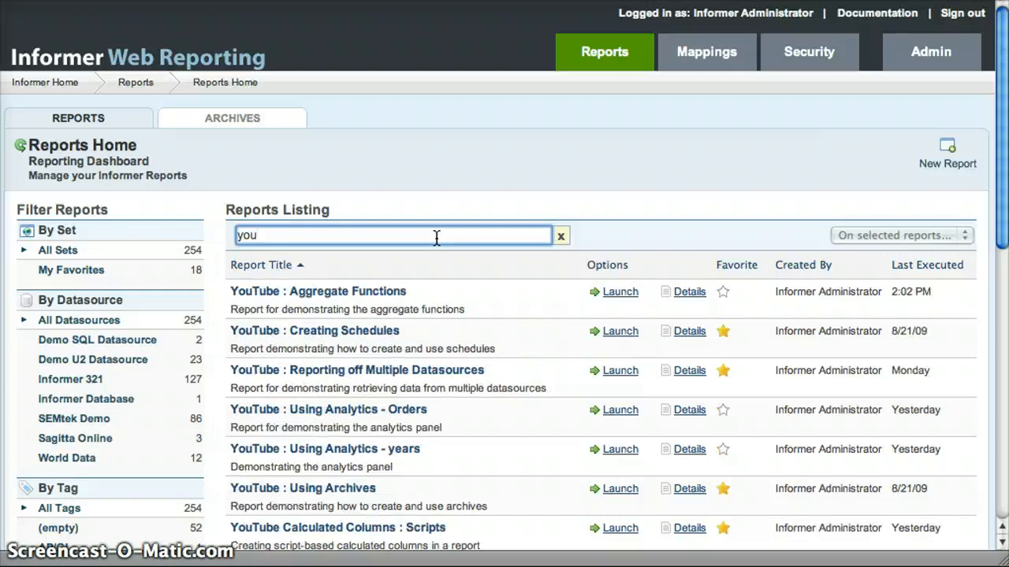
pyautogui.click(561, 236)
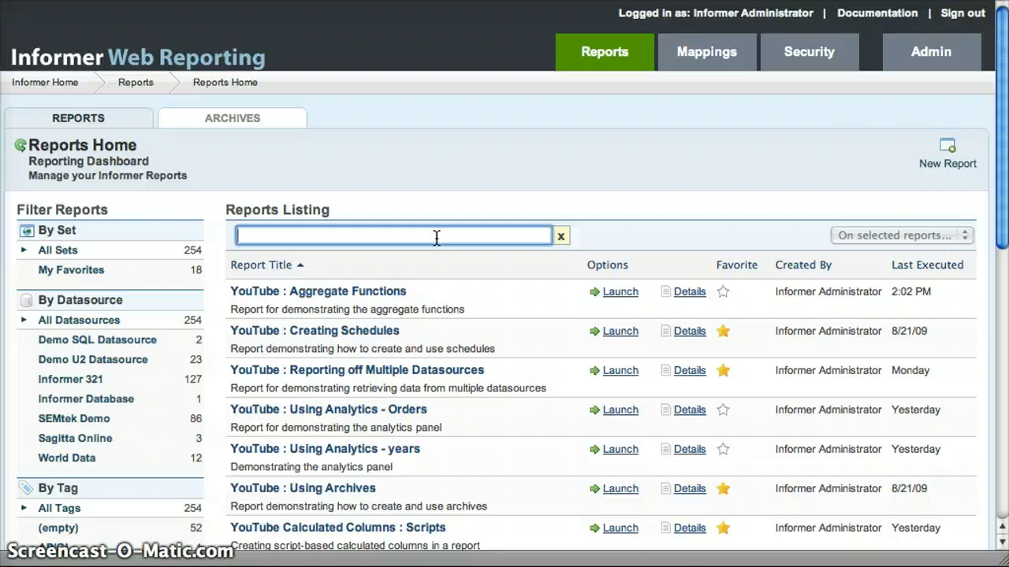
pyautogui.write('wor')
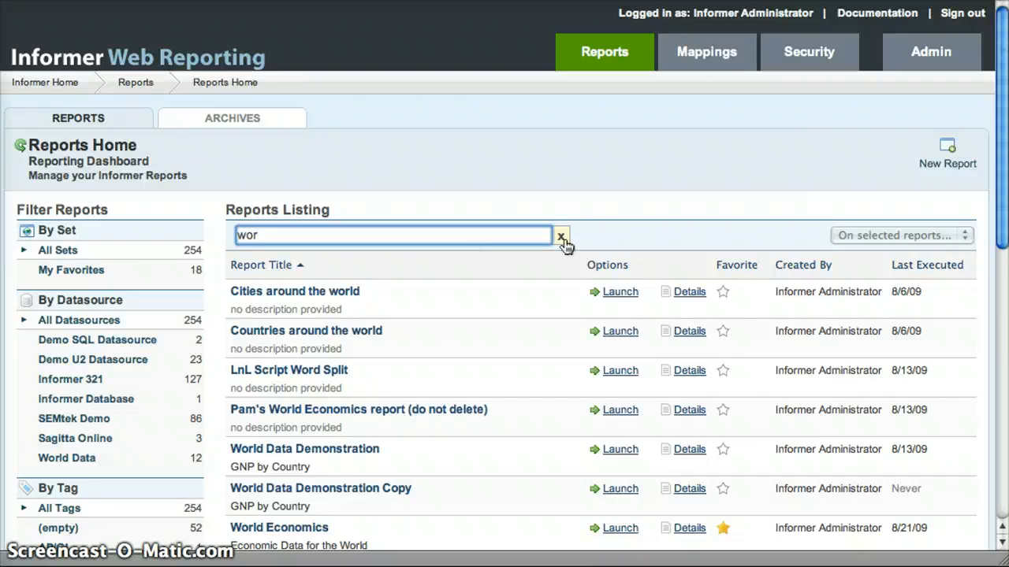
pyautogui.click(561, 236)
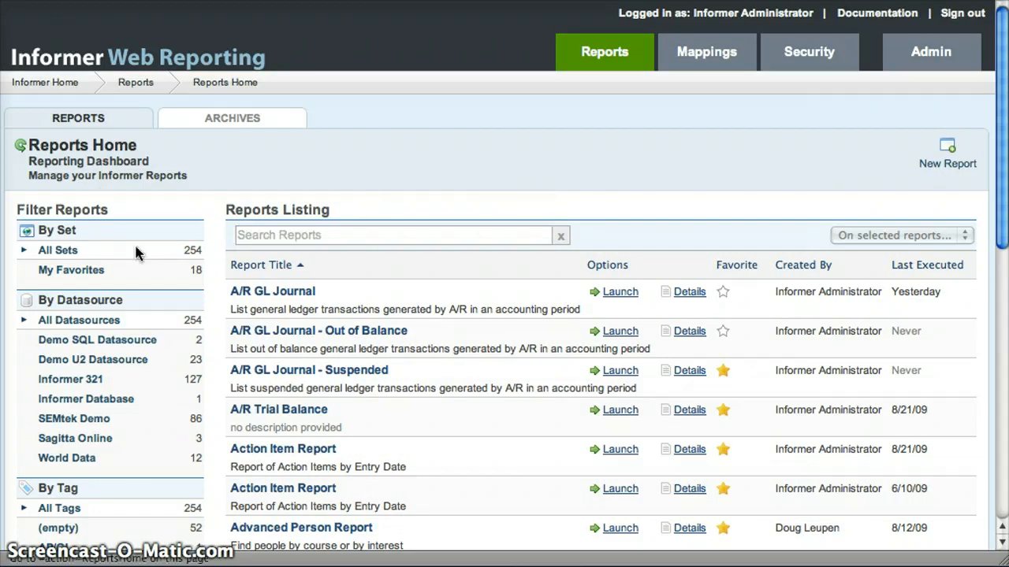
pyautogui.moveTo(156, 394)
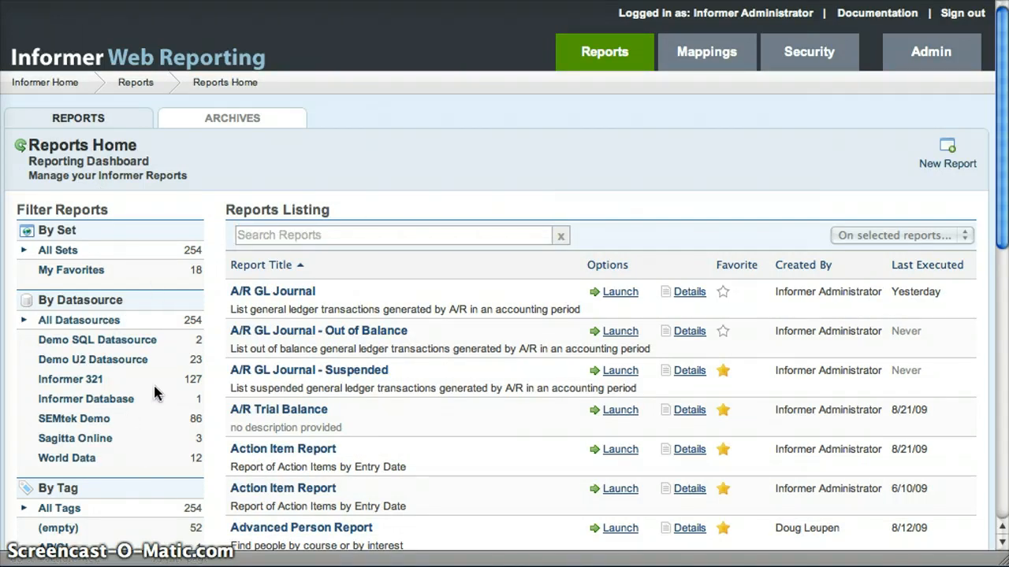
pyautogui.moveTo(174, 391)
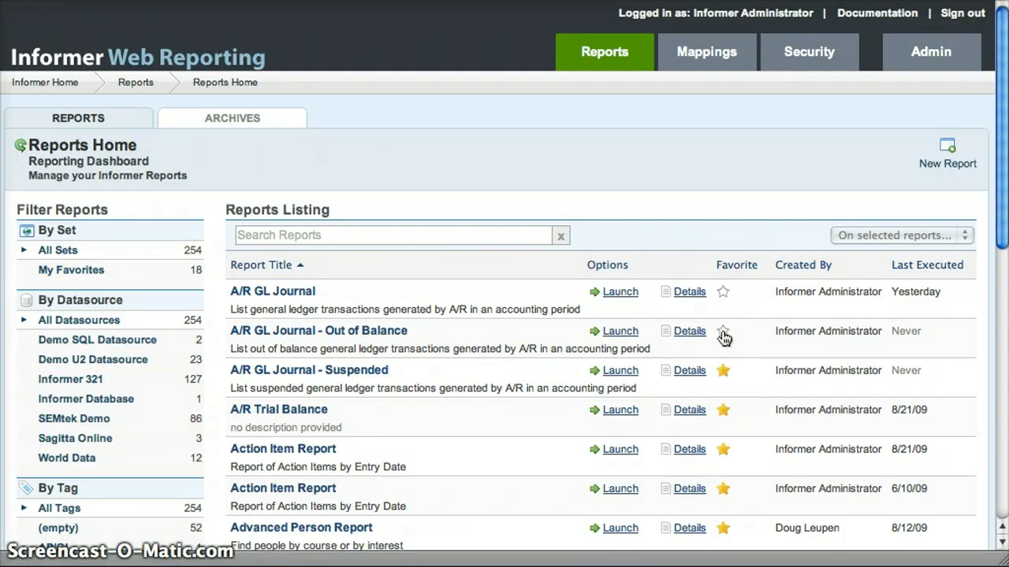
# Step: Mark A/R GL Journal - Out of Balance as a favorite
pyautogui.click(722, 331)
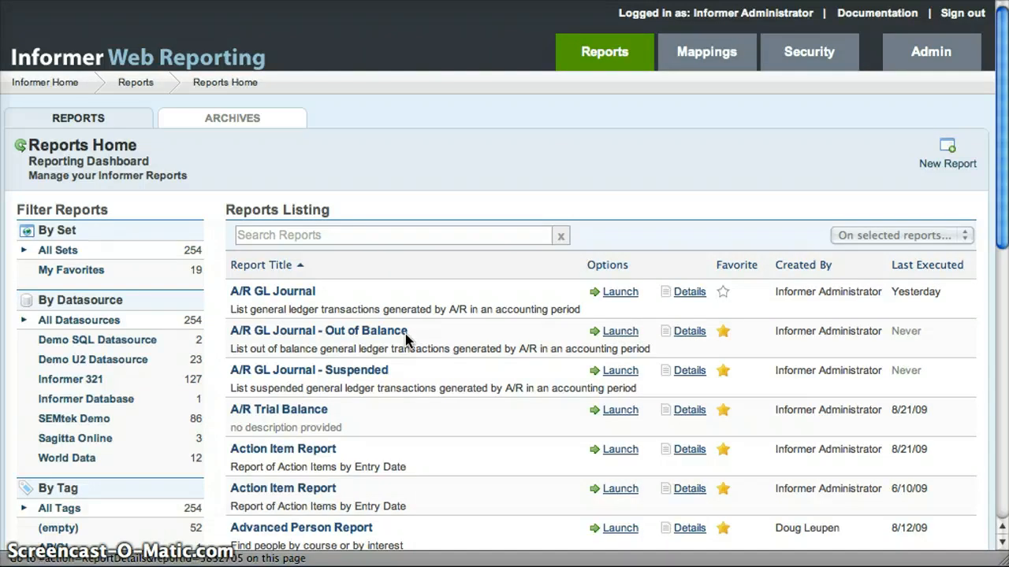
pyautogui.moveTo(362, 340)
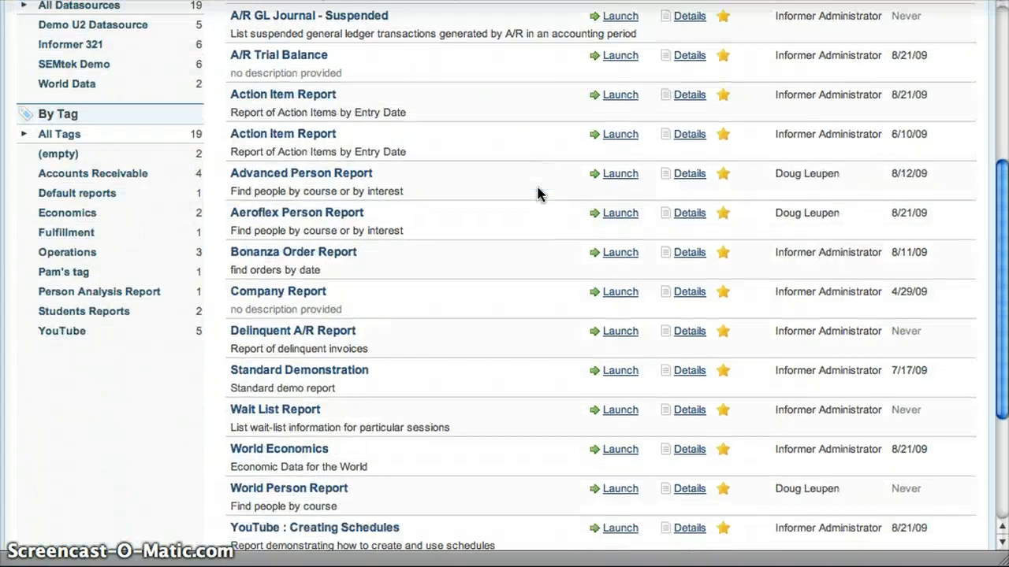
pyautogui.scroll(-3)
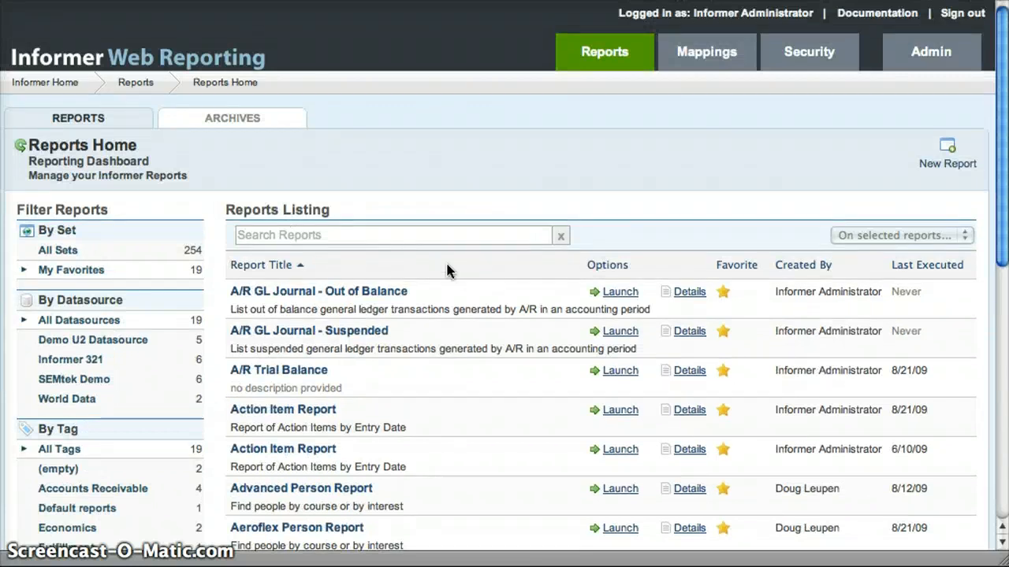
pyautogui.moveTo(921, 281)
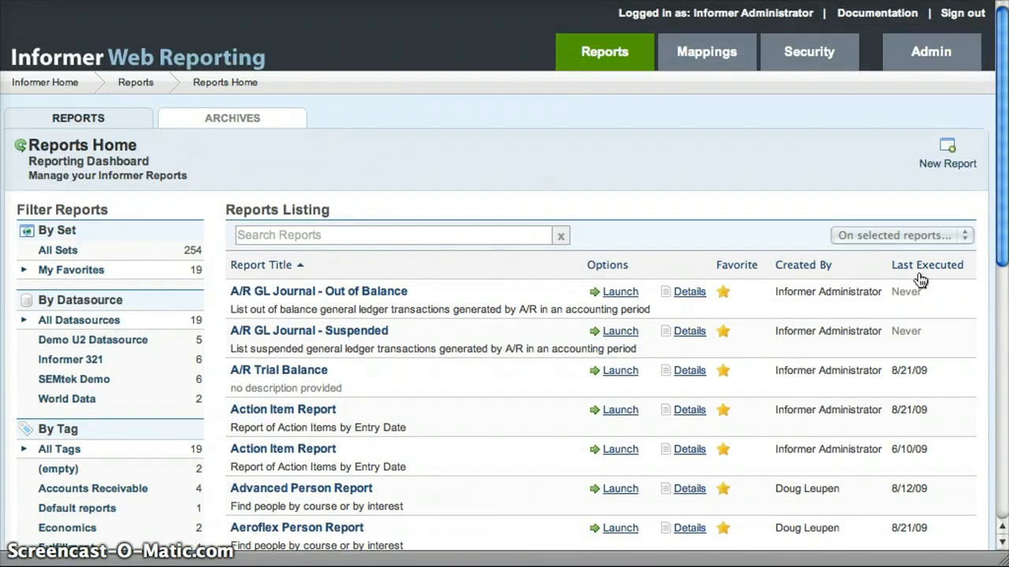
# Step: Sort the 19 favorites by Last Executed, Created By, then Report Title descending
pyautogui.click(927, 265)
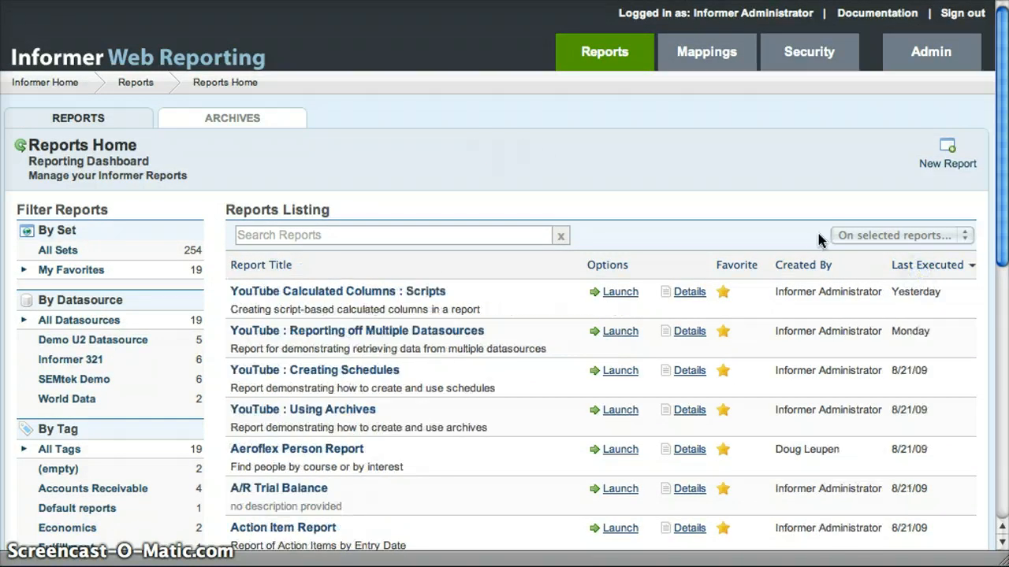
pyautogui.scroll(-3)
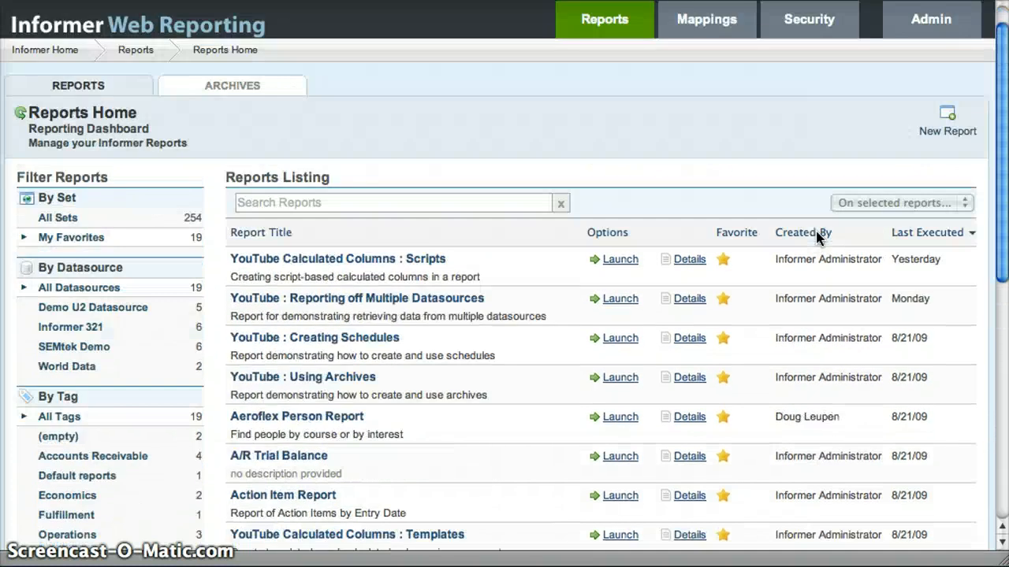
pyautogui.click(803, 233)
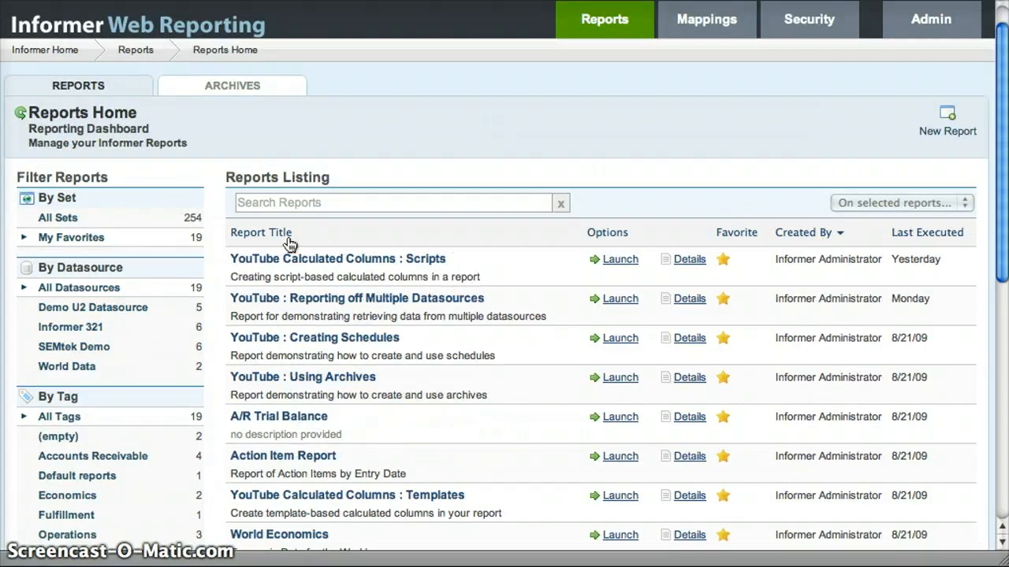
pyautogui.click(262, 233)
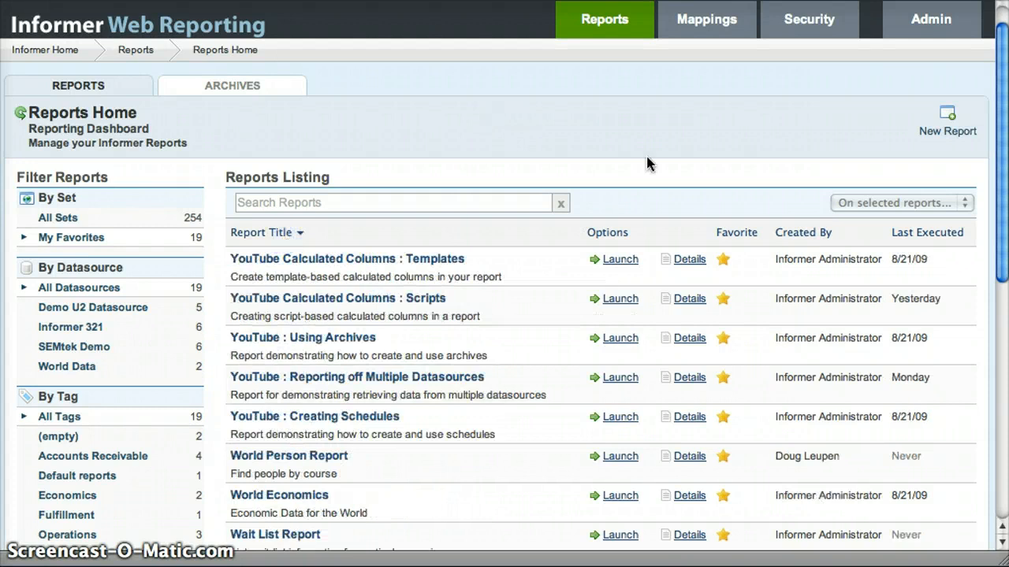
pyautogui.moveTo(55, 233)
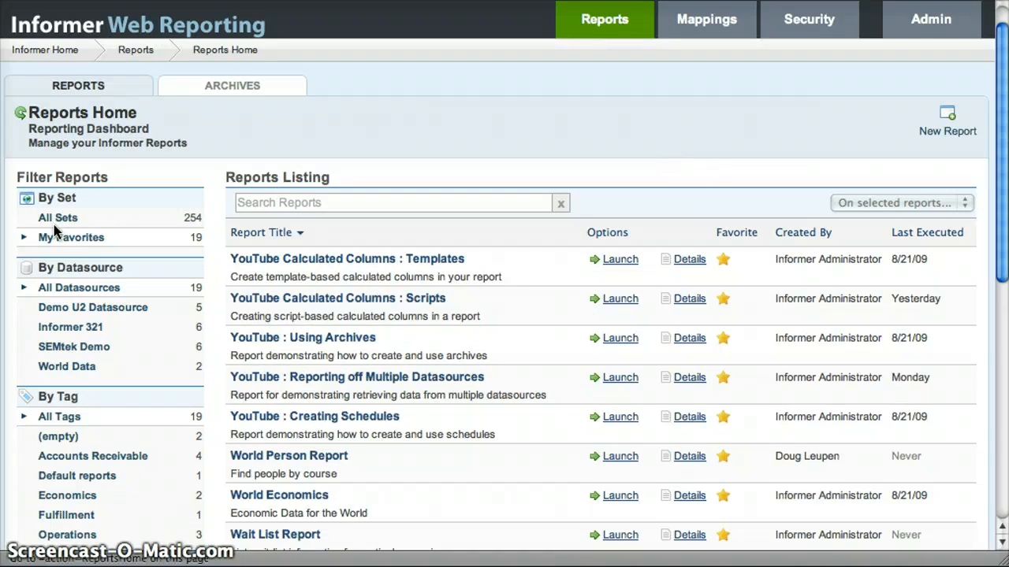